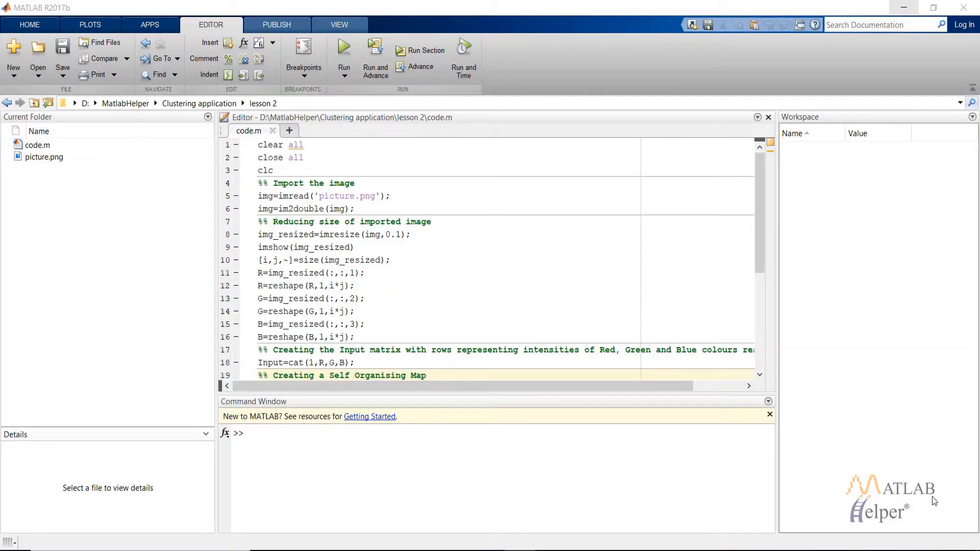
mouse_move(808, 355)
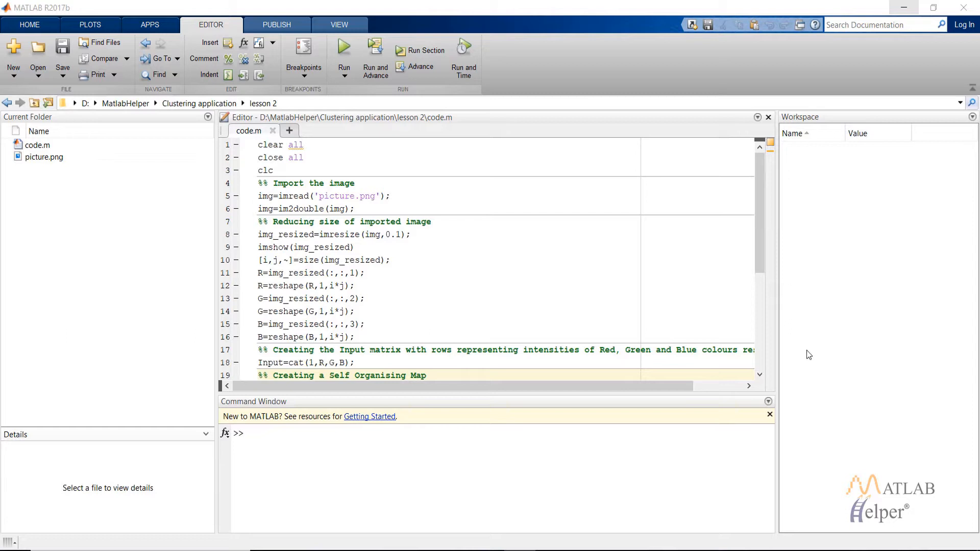
mouse_move(525, 247)
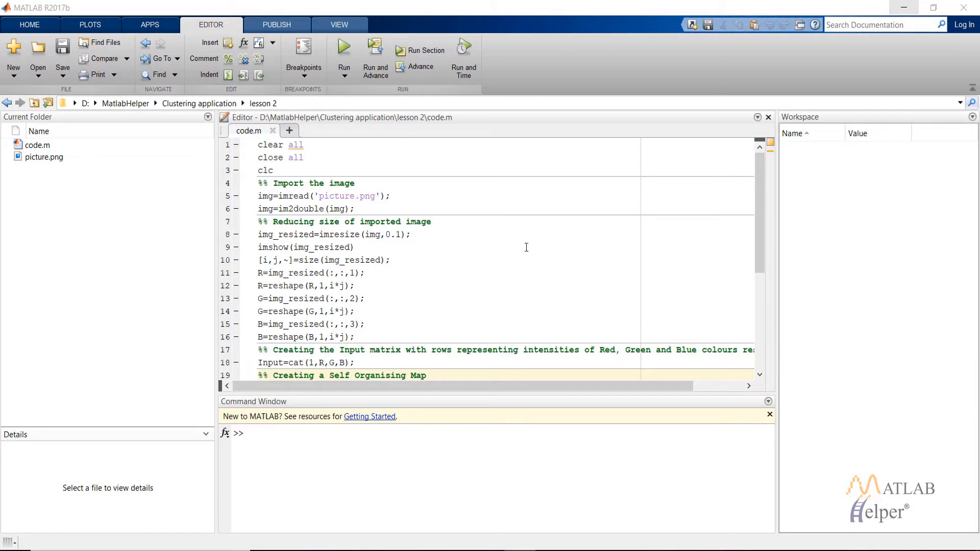
mouse_move(282, 190)
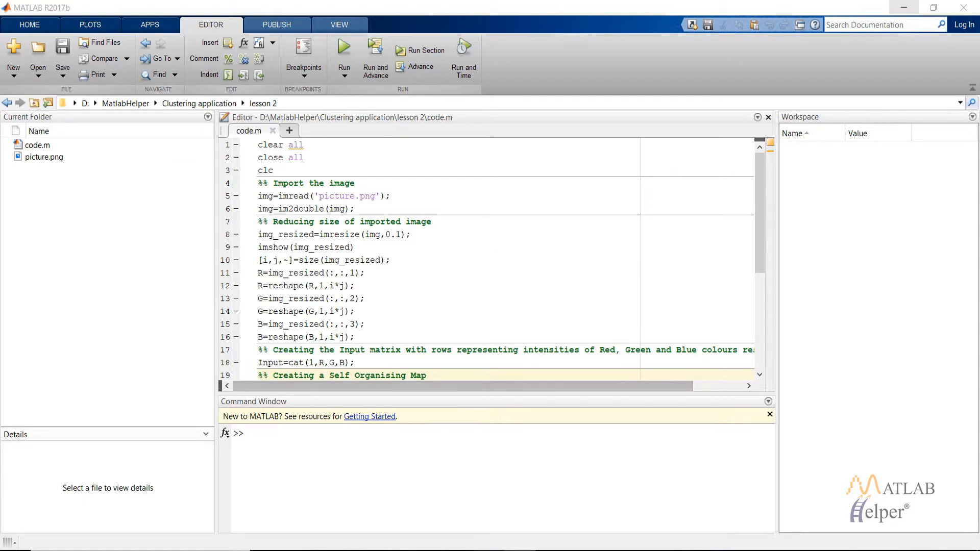
View picture.png and its solid coloured blocks in the Photos app
double_click(43, 157)
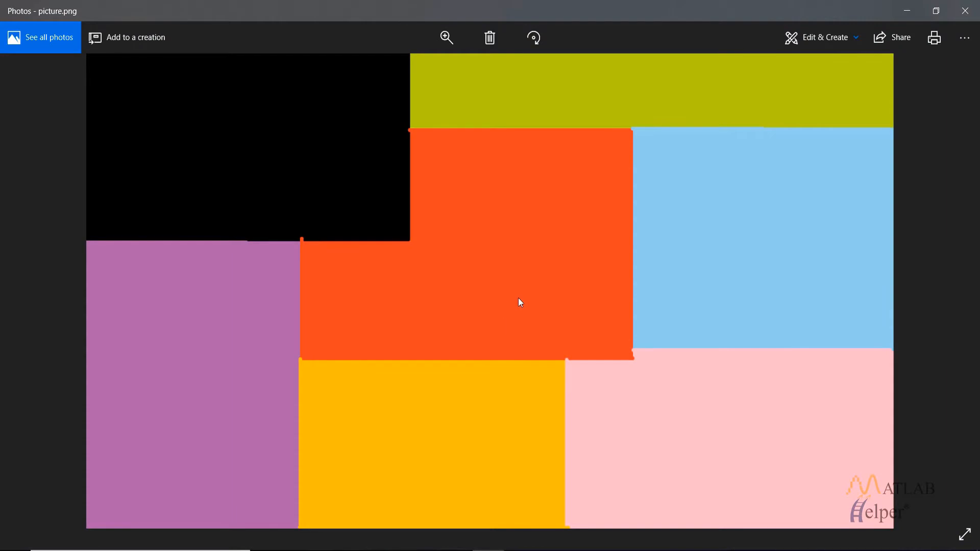
mouse_move(621, 218)
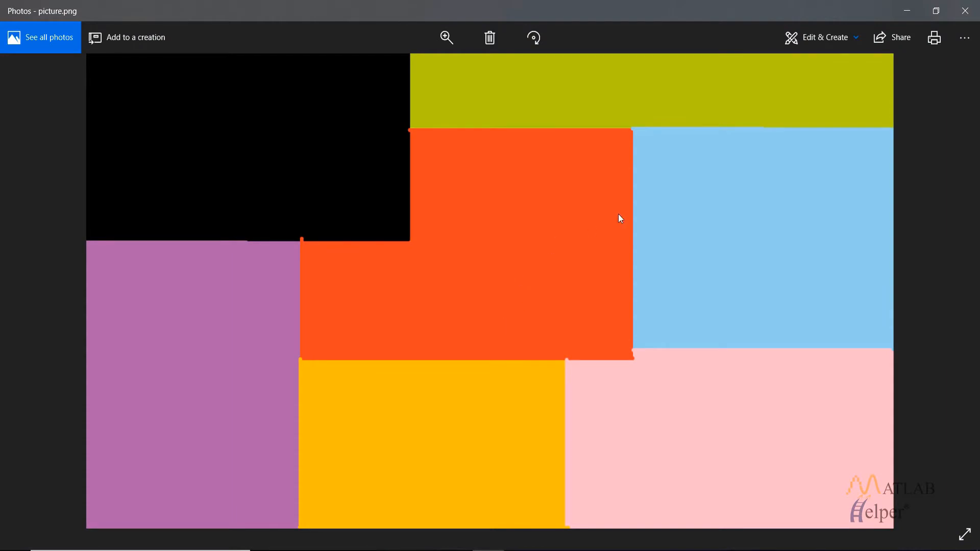
mouse_move(150, 85)
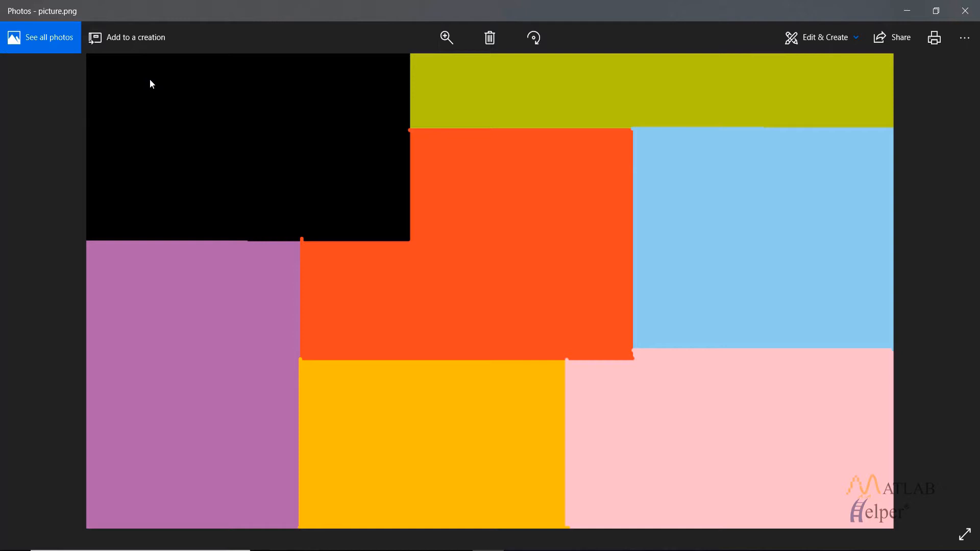
mouse_move(255, 147)
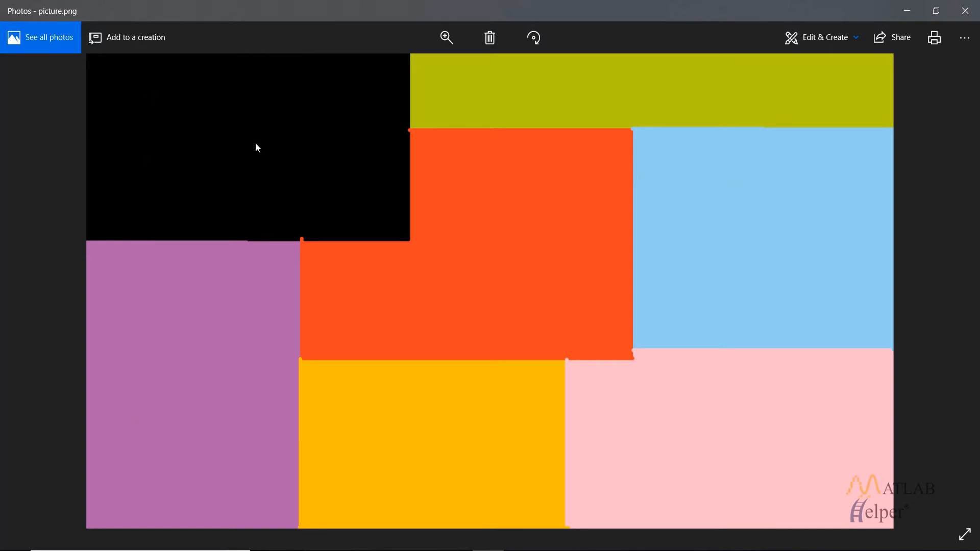
mouse_move(357, 124)
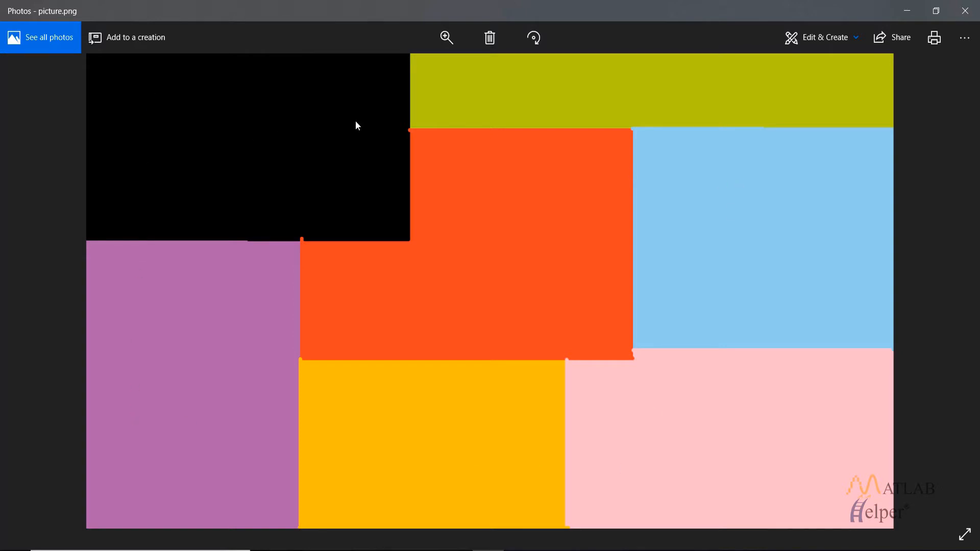
mouse_move(662, 185)
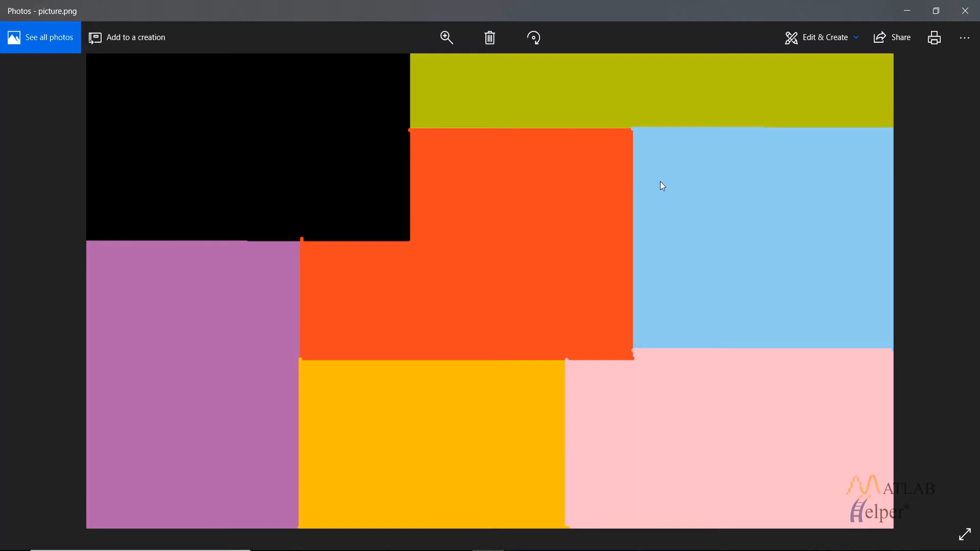
mouse_move(383, 123)
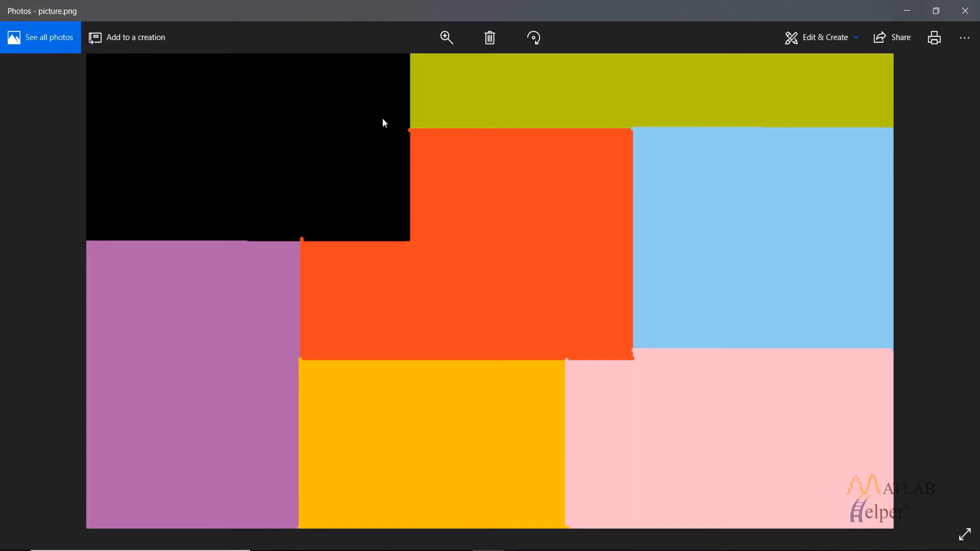
mouse_move(806, 230)
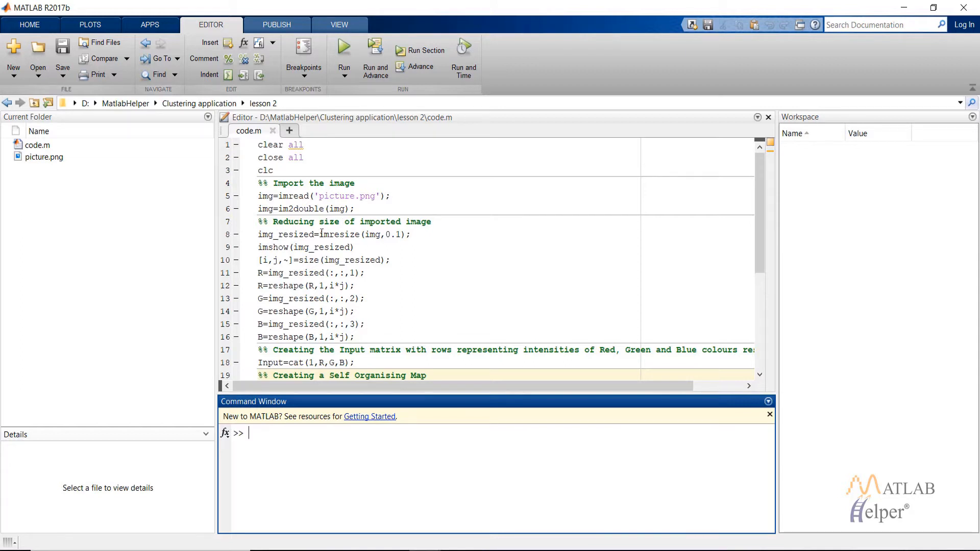
mouse_move(377, 245)
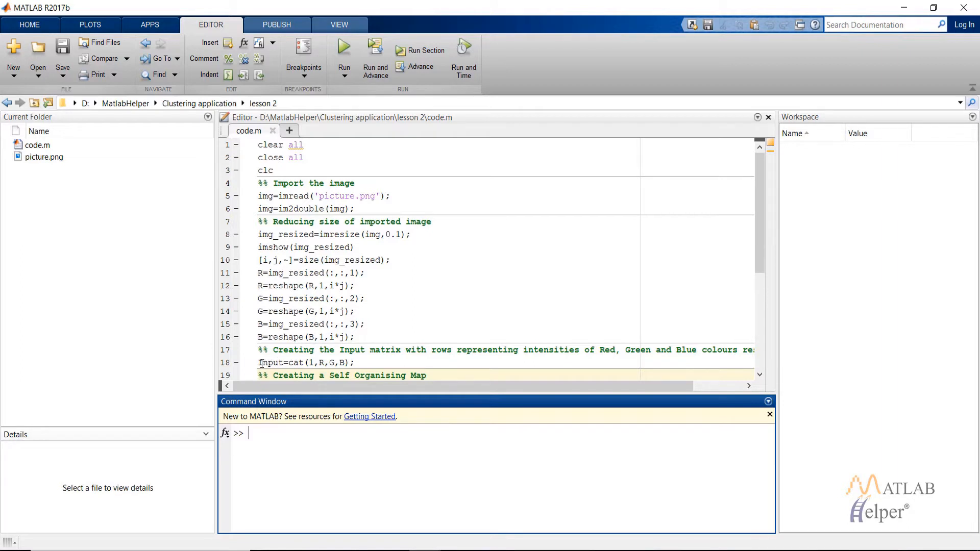
double_click(270, 348)
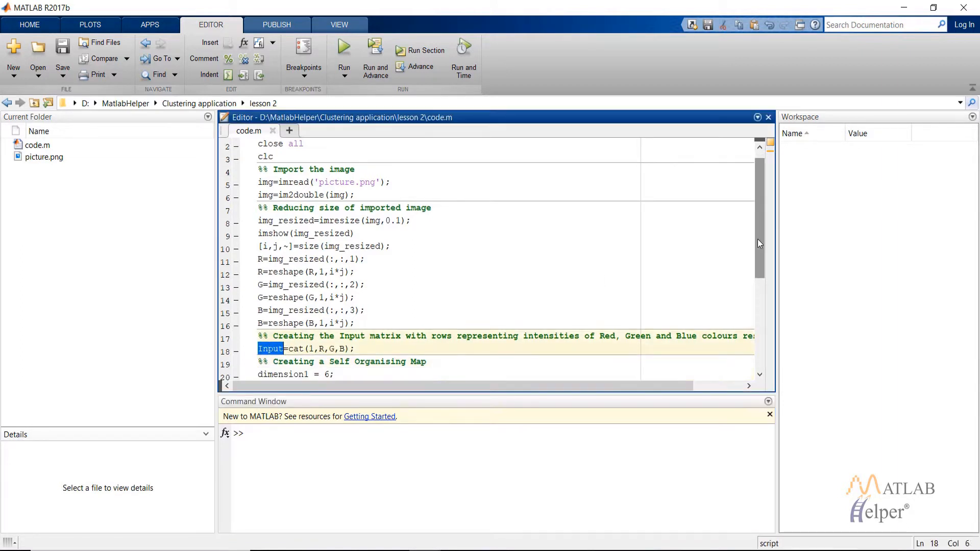
scroll("down", 3)
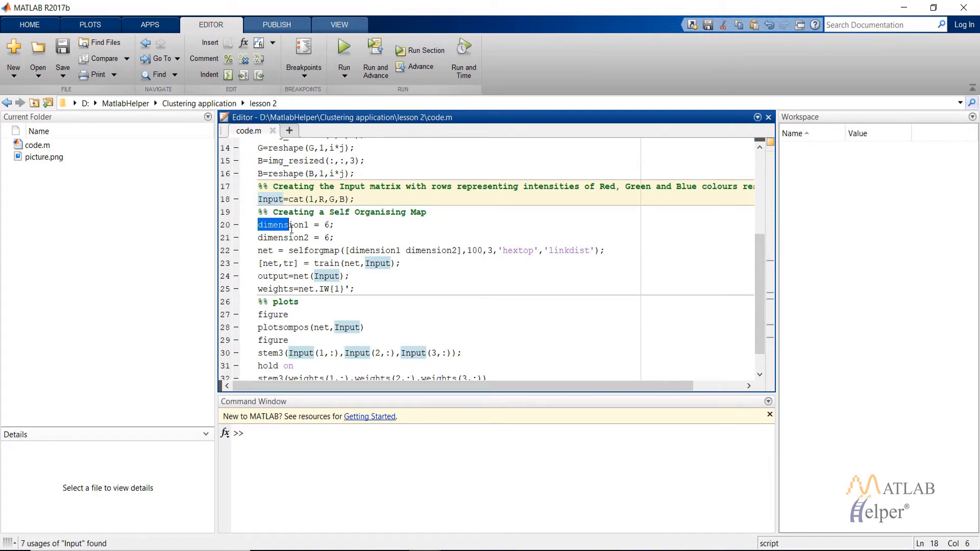
left_click(335, 238)
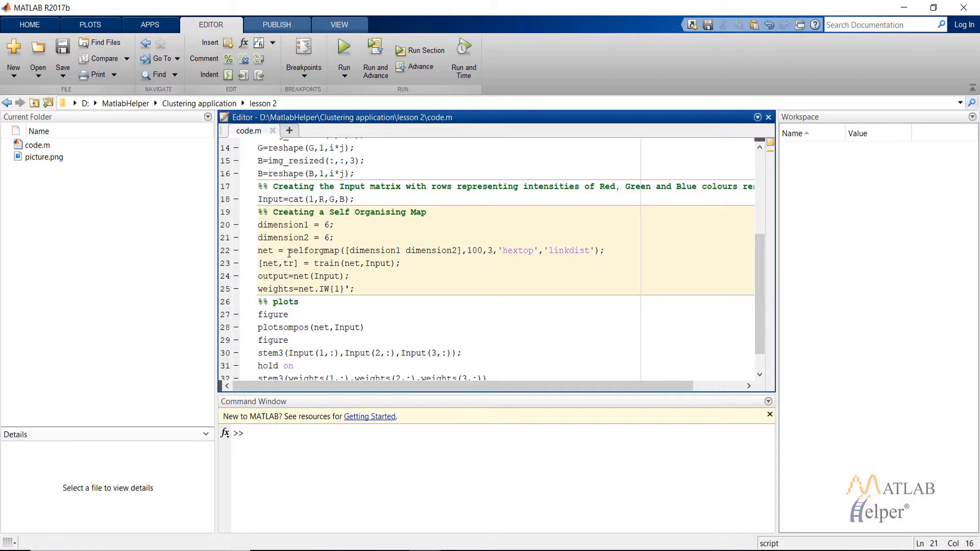
double_click(313, 250)
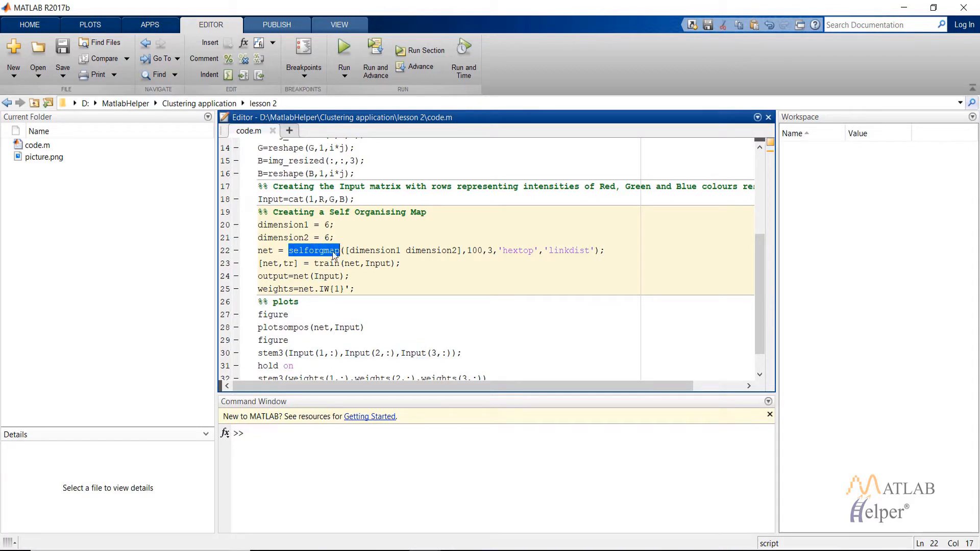
mouse_move(434, 259)
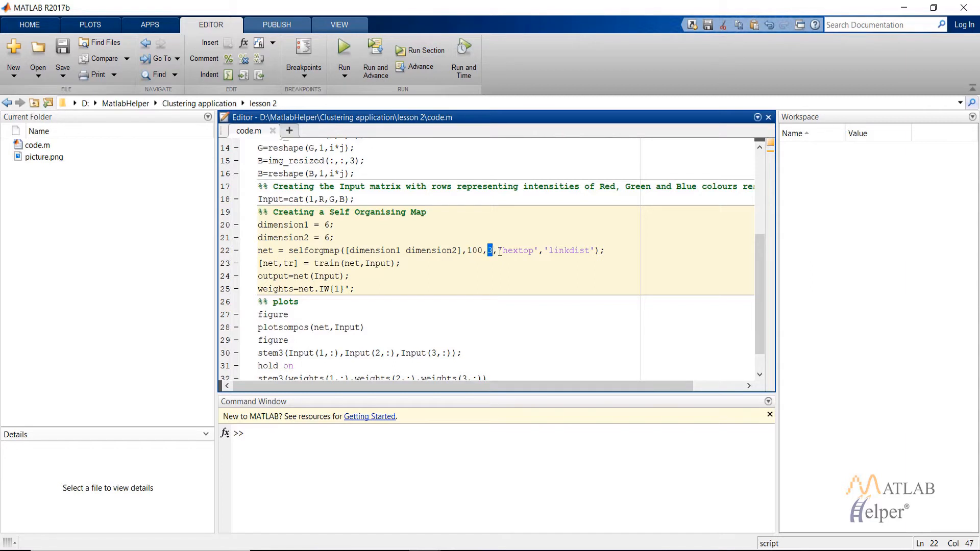
double_click(517, 251)
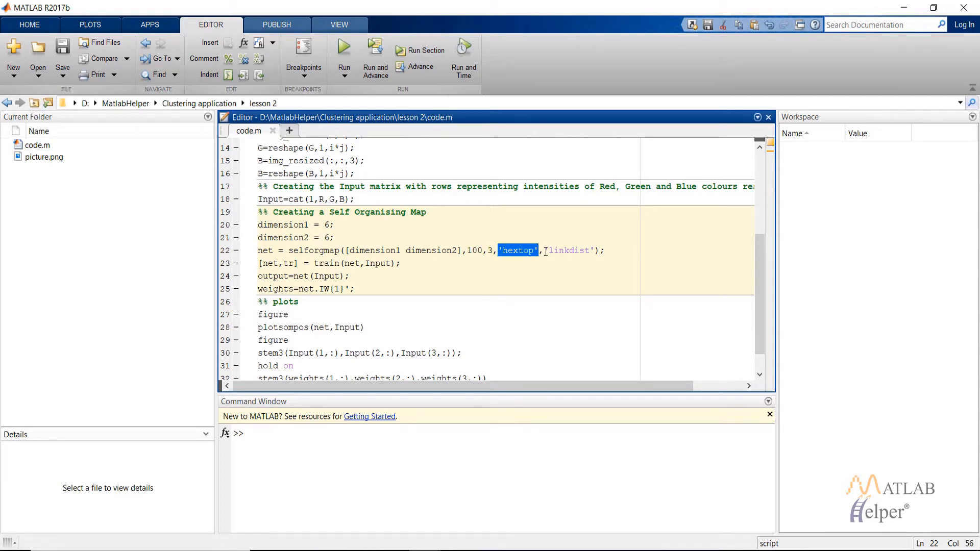
double_click(568, 250)
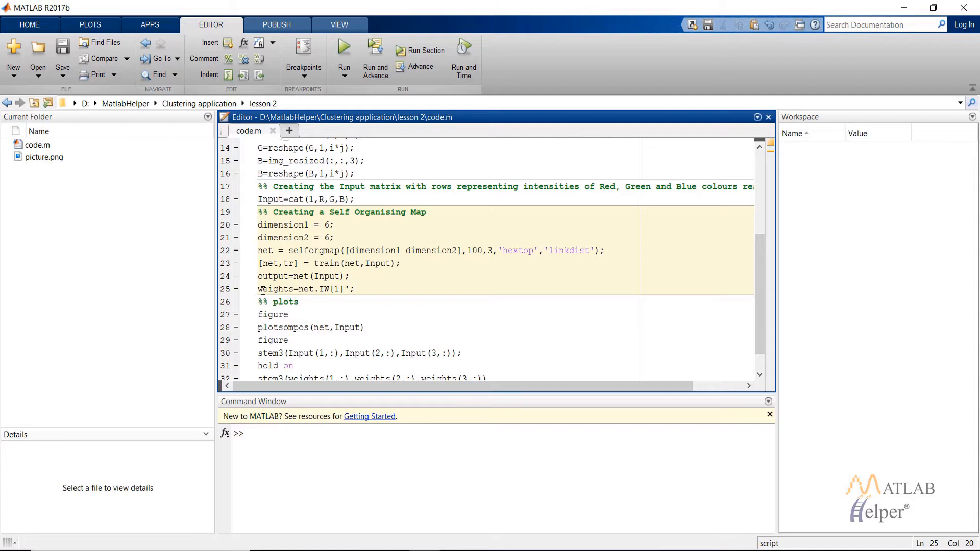
mouse_move(316, 295)
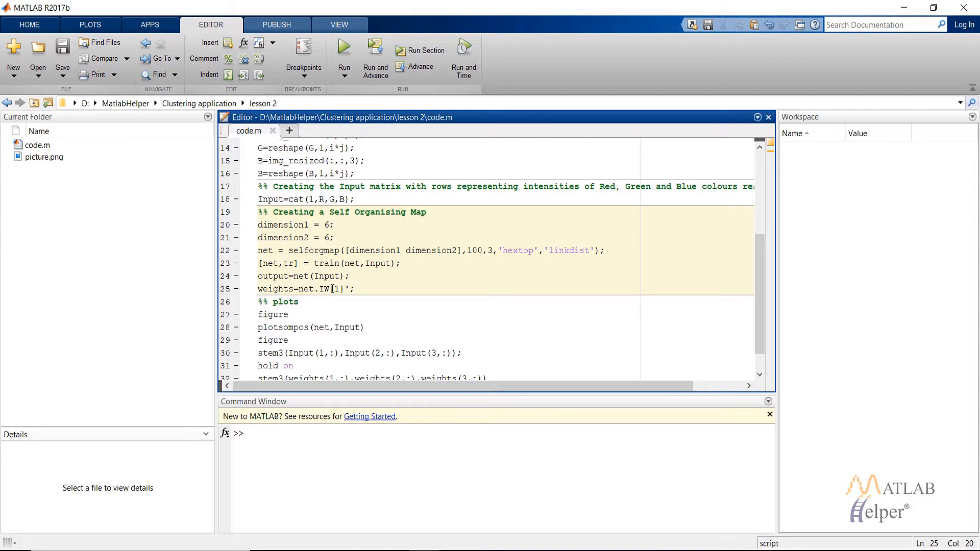
scroll("down", 3)
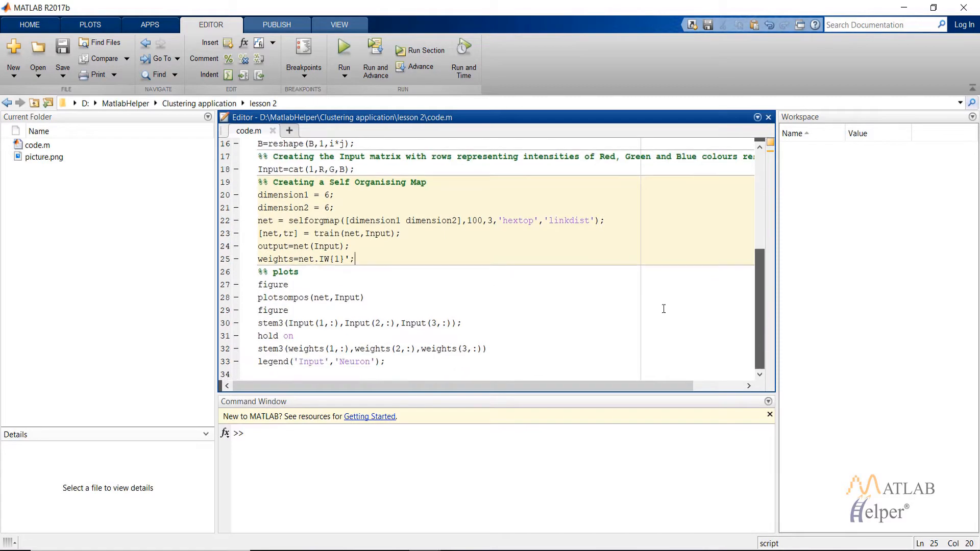
mouse_move(844, 286)
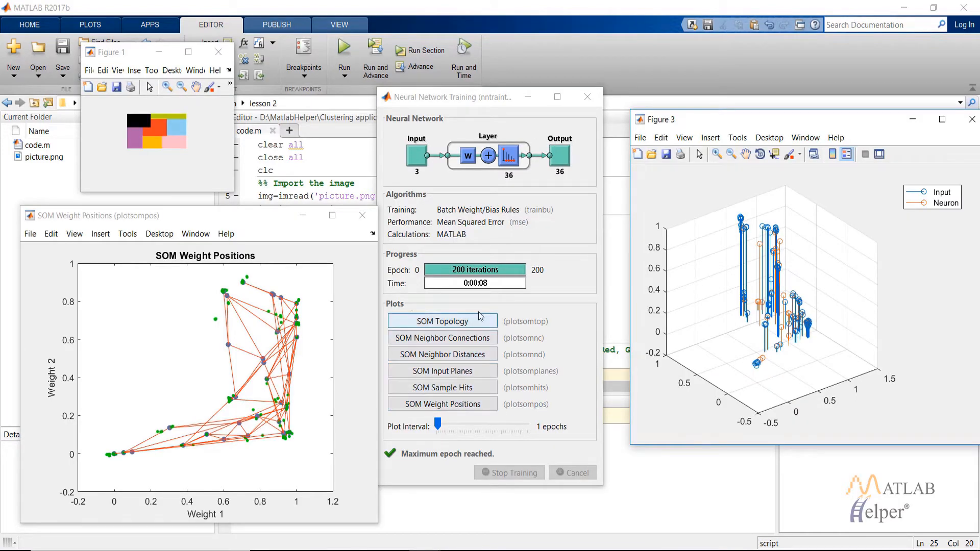
mouse_move(542, 308)
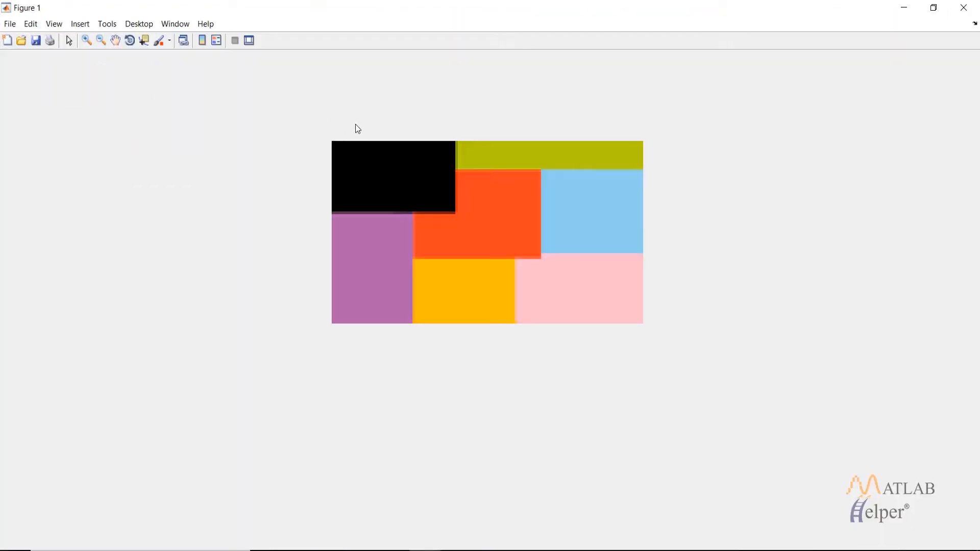
mouse_move(339, 206)
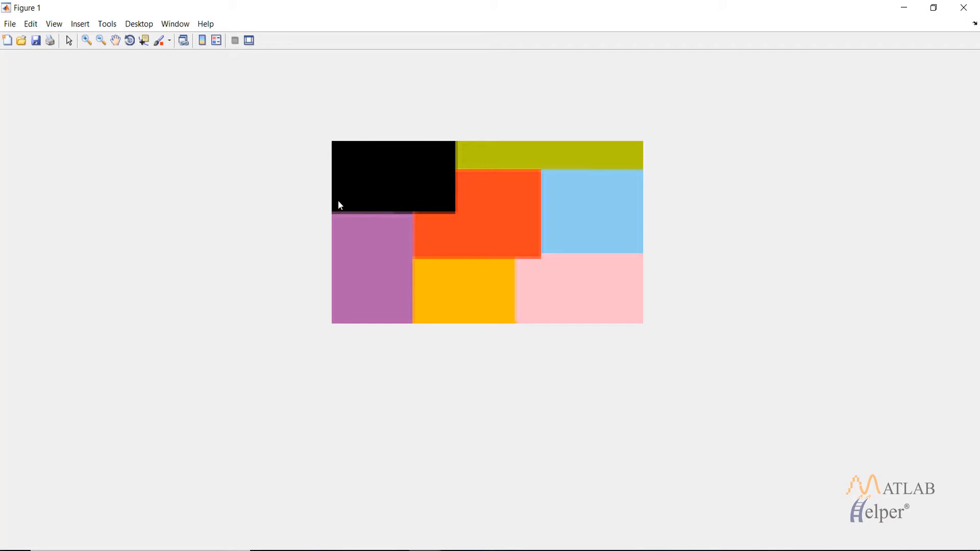
mouse_move(486, 141)
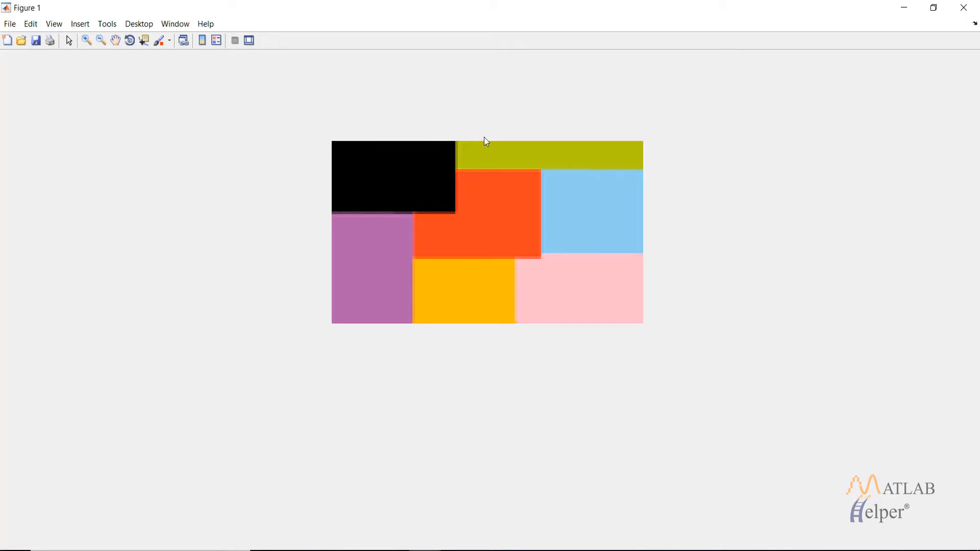
mouse_move(507, 163)
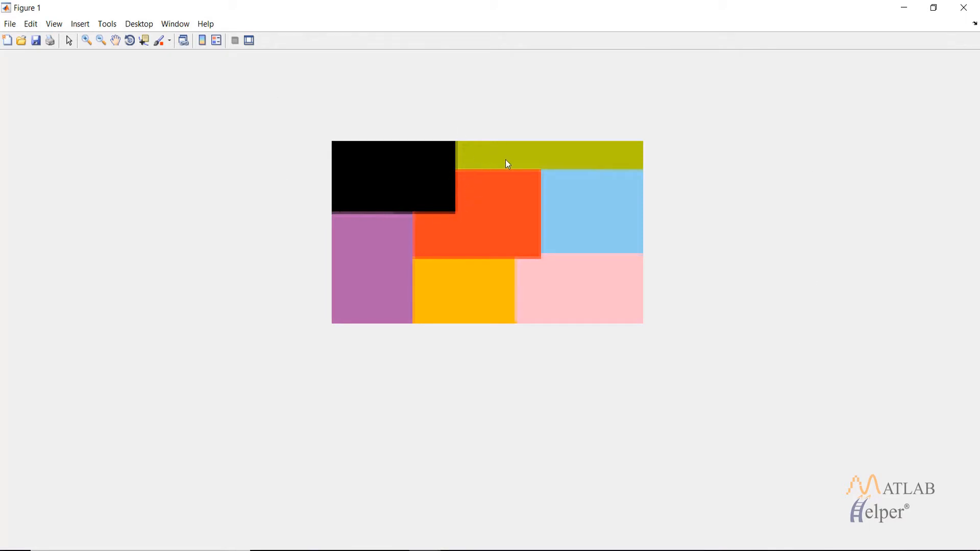
mouse_move(455, 169)
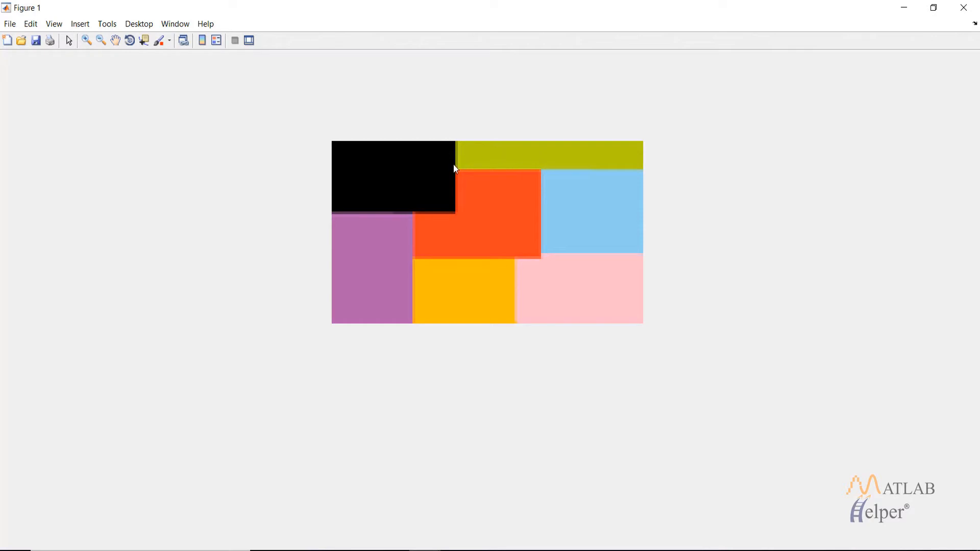
mouse_move(459, 155)
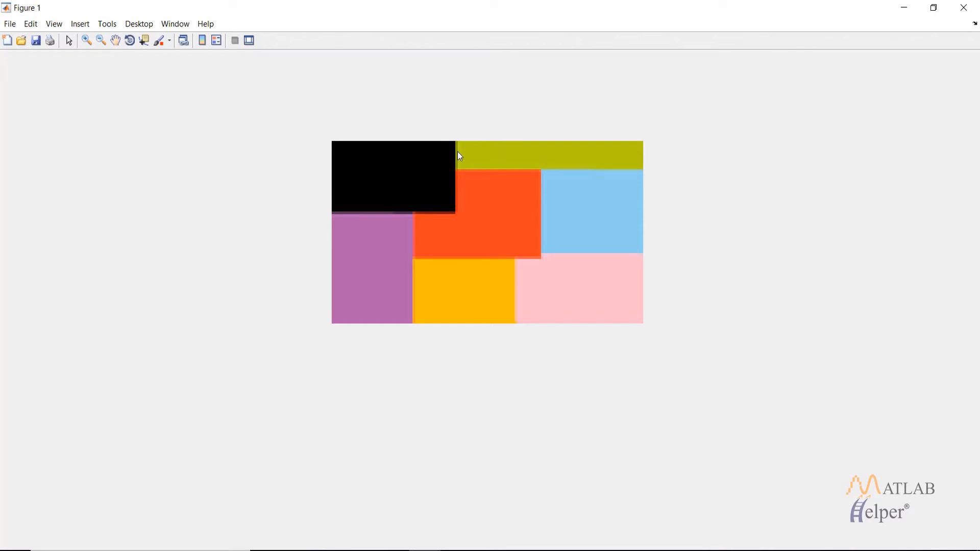
mouse_move(529, 119)
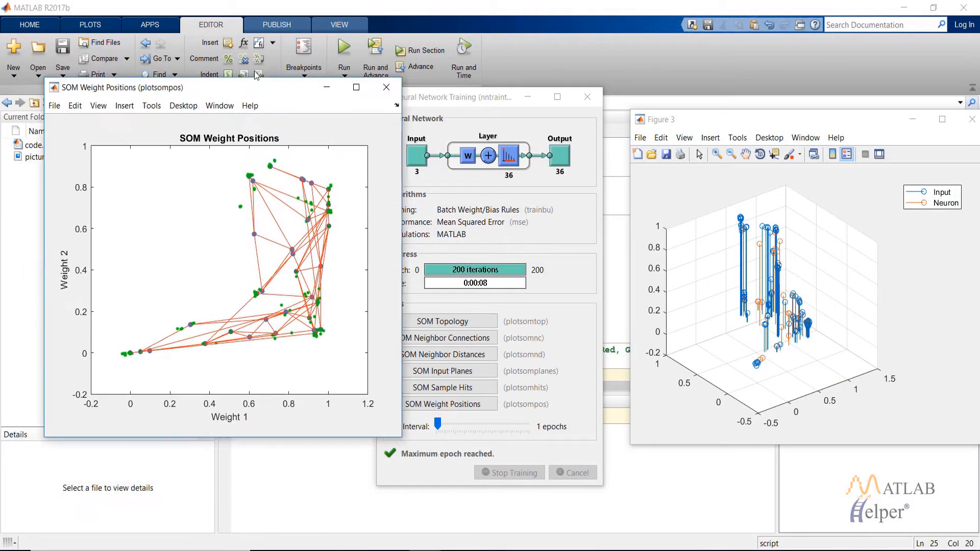
left_click_drag(188, 88, 188, 75)
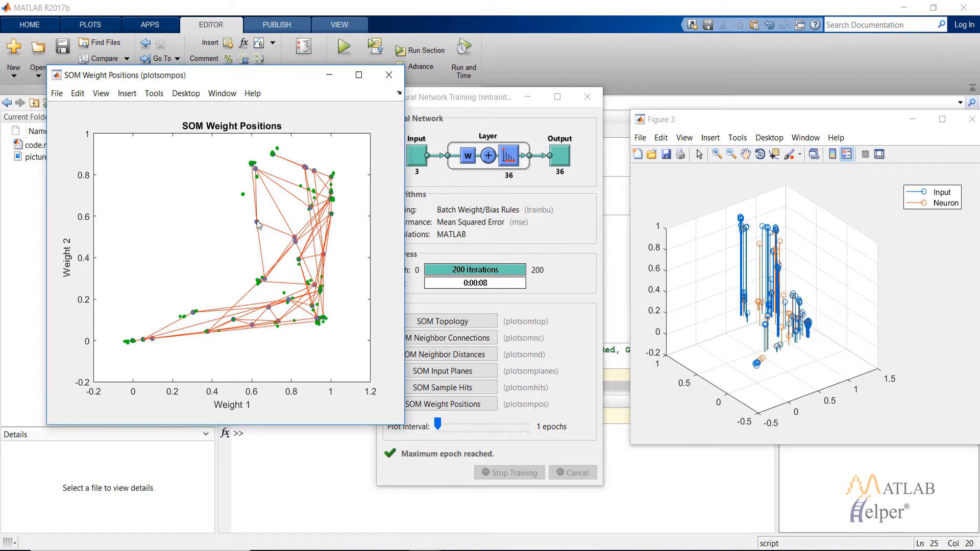
mouse_move(258, 216)
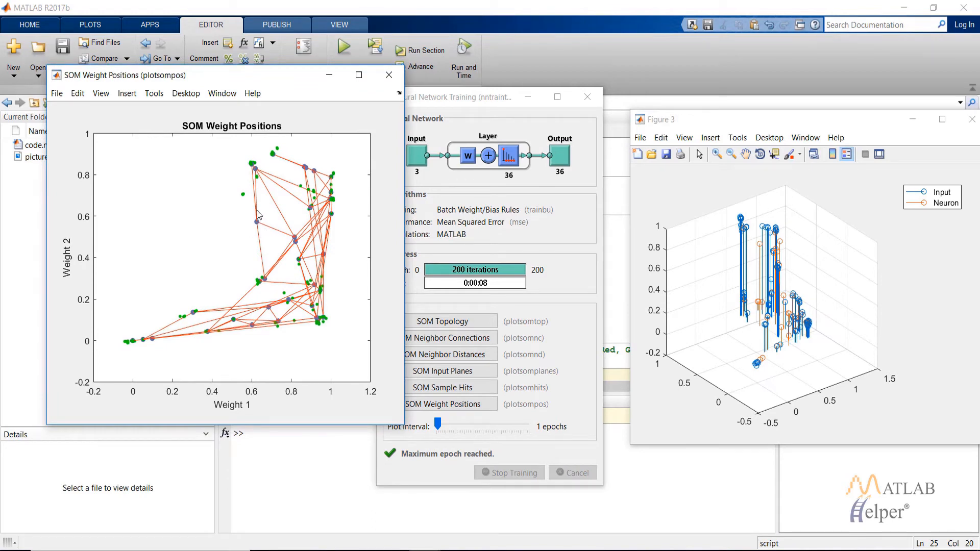
mouse_move(235, 193)
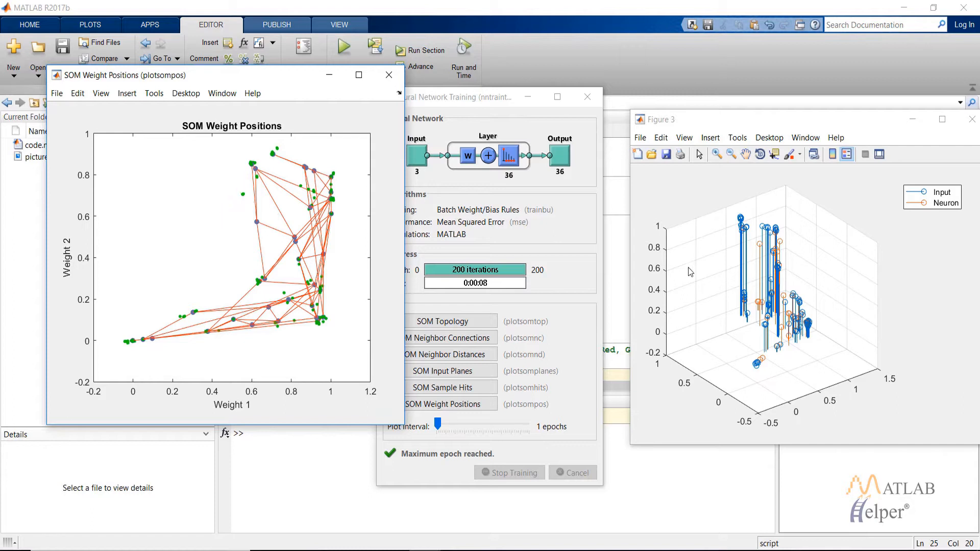
mouse_move(709, 288)
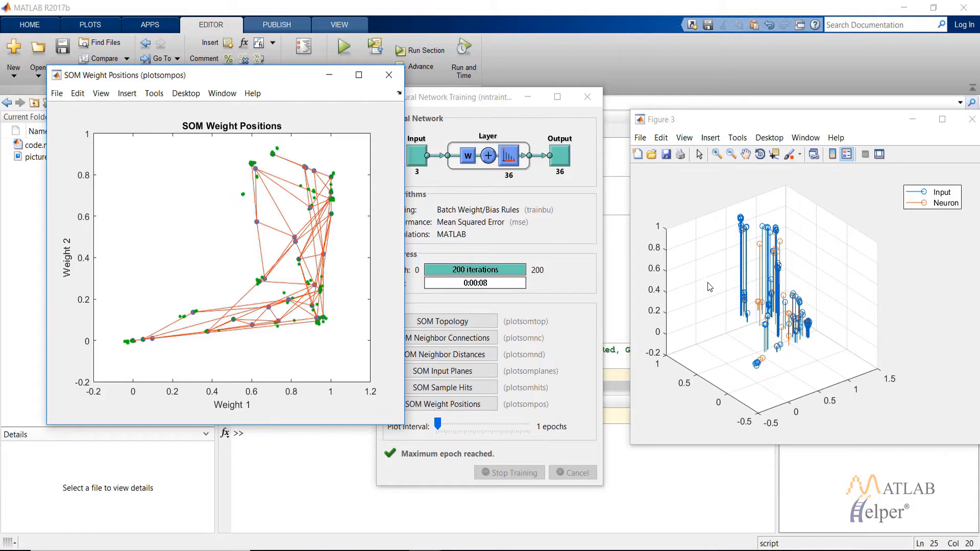
mouse_move(703, 268)
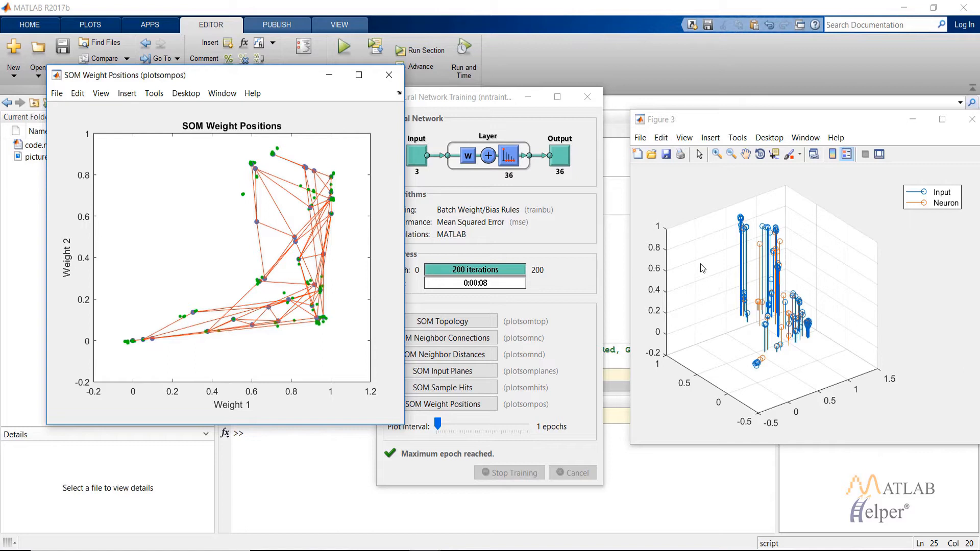
mouse_move(926, 197)
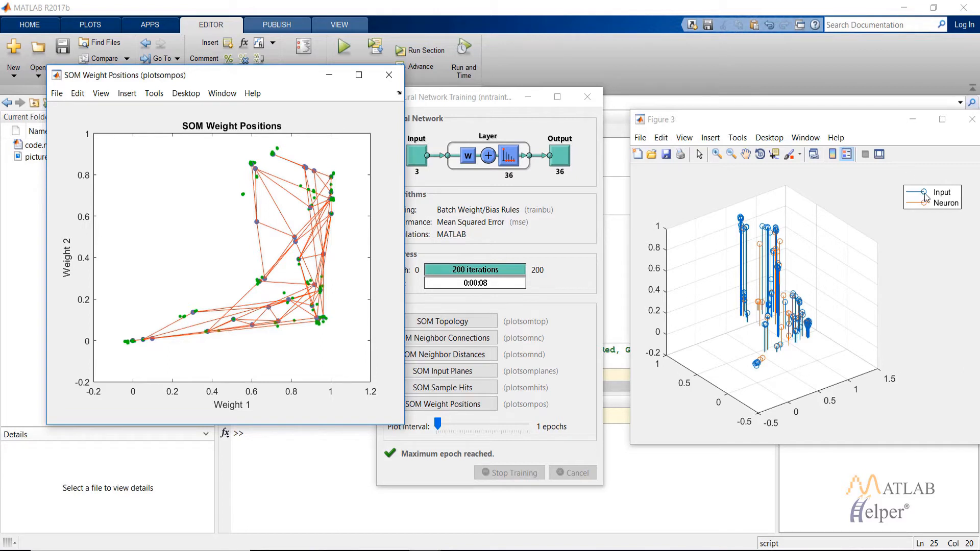
mouse_move(946, 210)
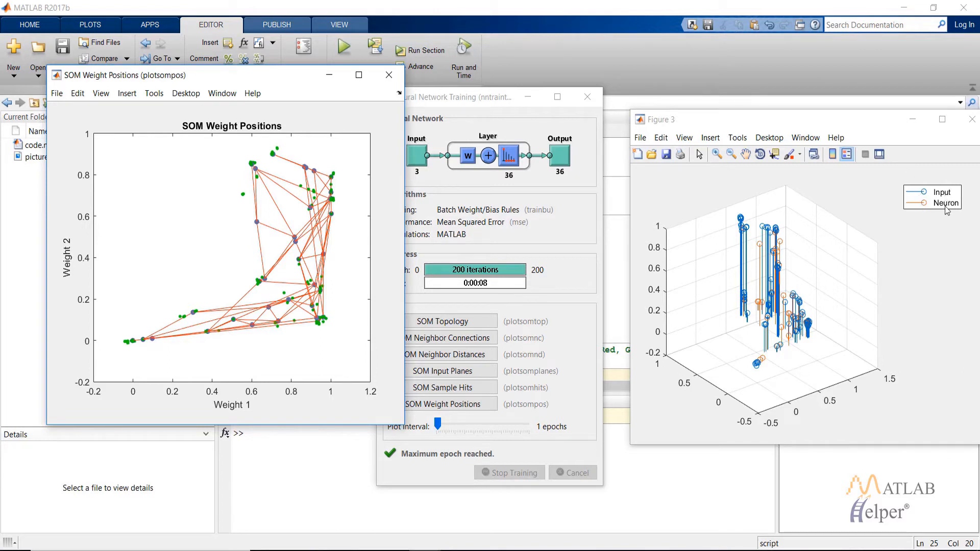
mouse_move(831, 305)
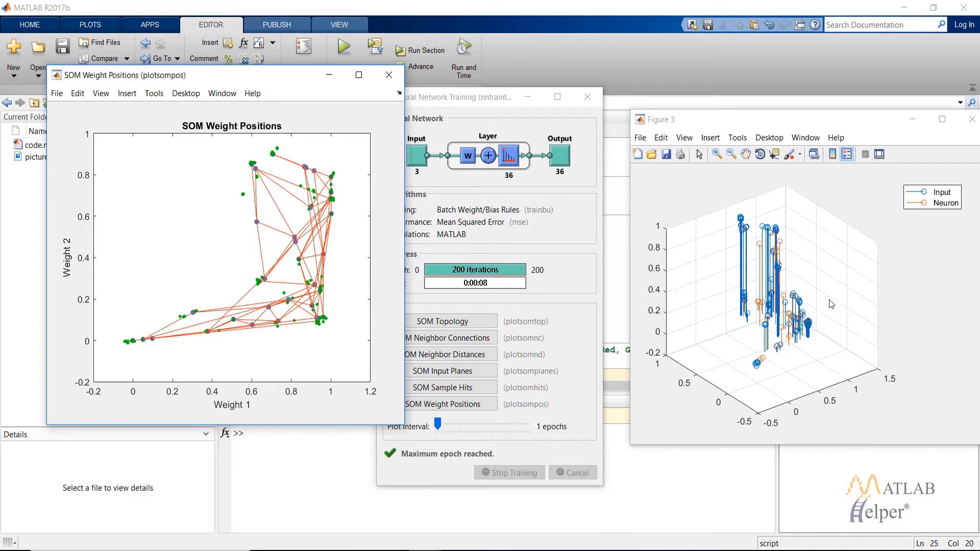
mouse_move(741, 218)
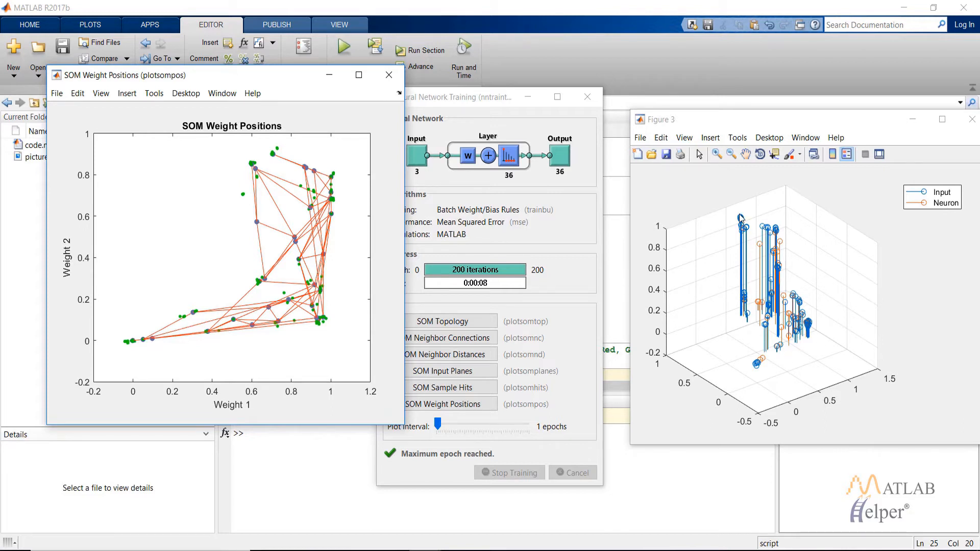
mouse_move(731, 235)
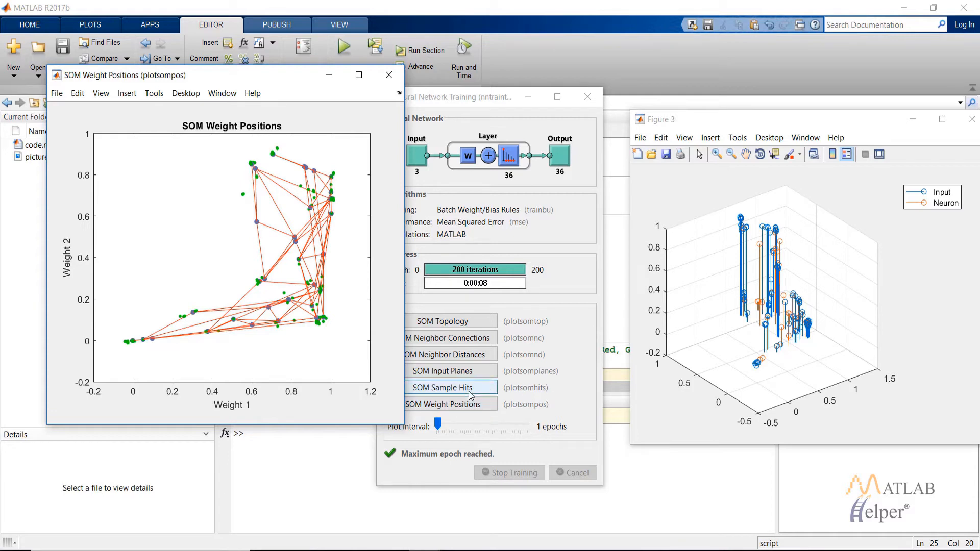
Show the SOM Sample Hits plot with per-neuron pixel counts like 1155 and 1149
left_click(442, 387)
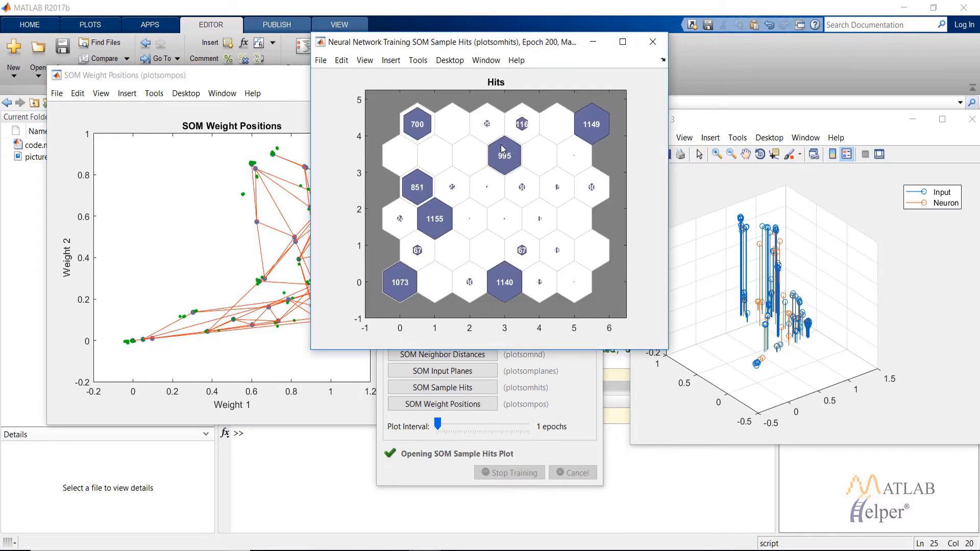
mouse_move(588, 122)
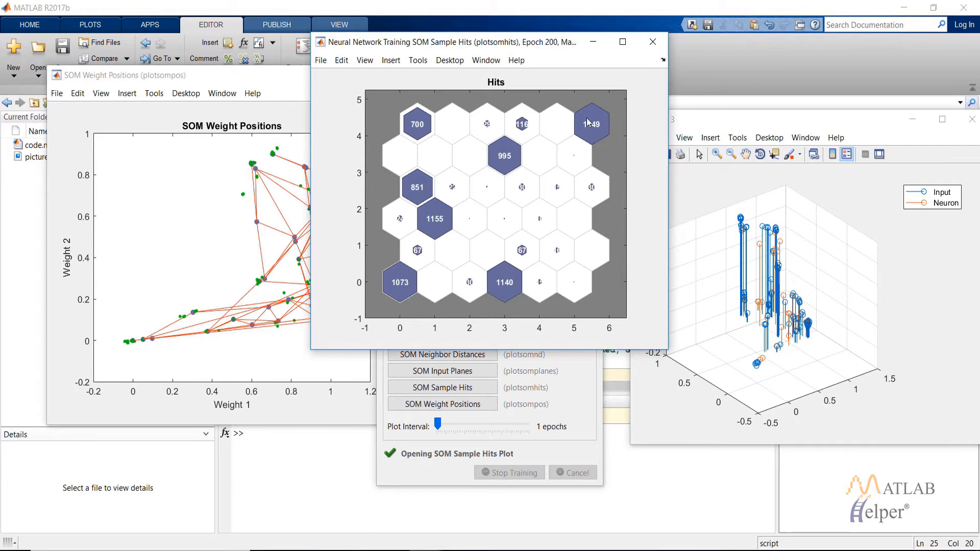
mouse_move(420, 116)
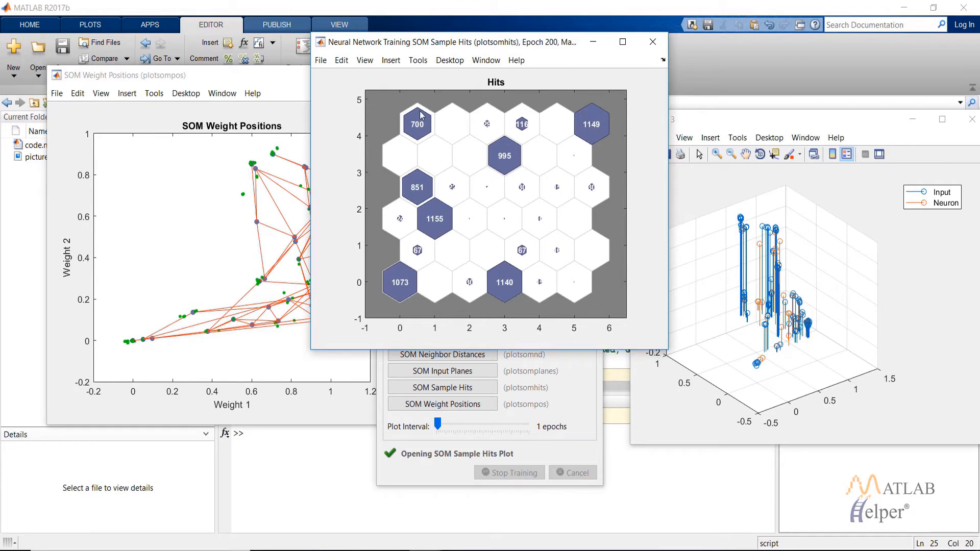
mouse_move(414, 180)
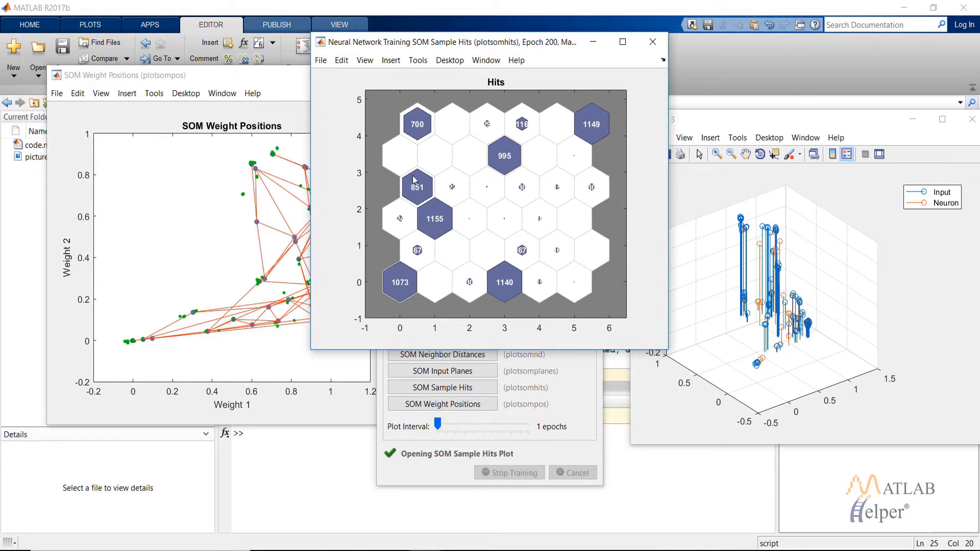
mouse_move(534, 120)
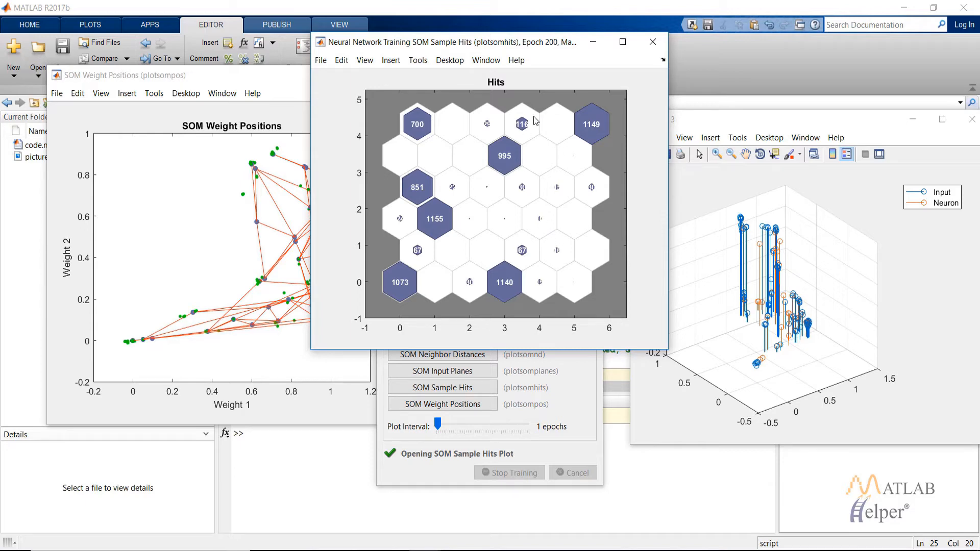
mouse_move(530, 123)
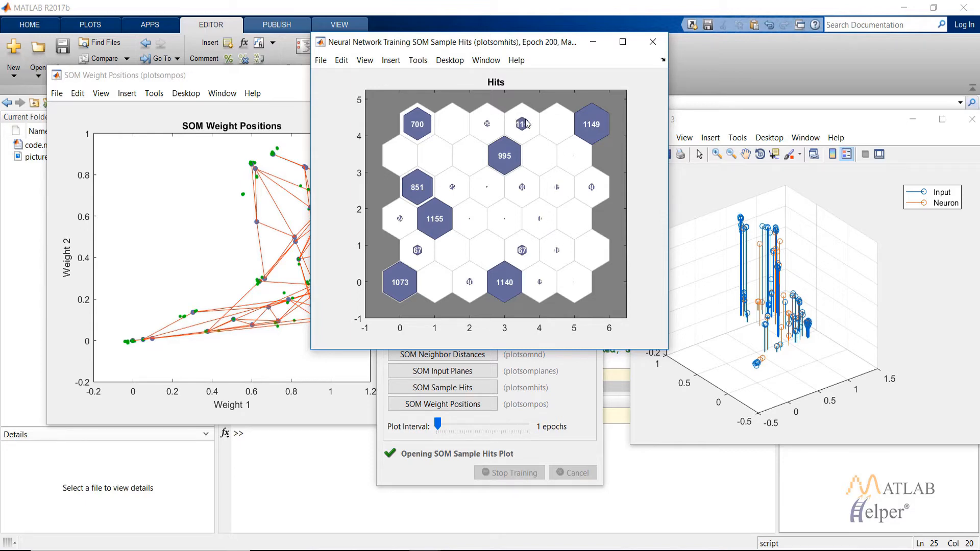
mouse_move(497, 216)
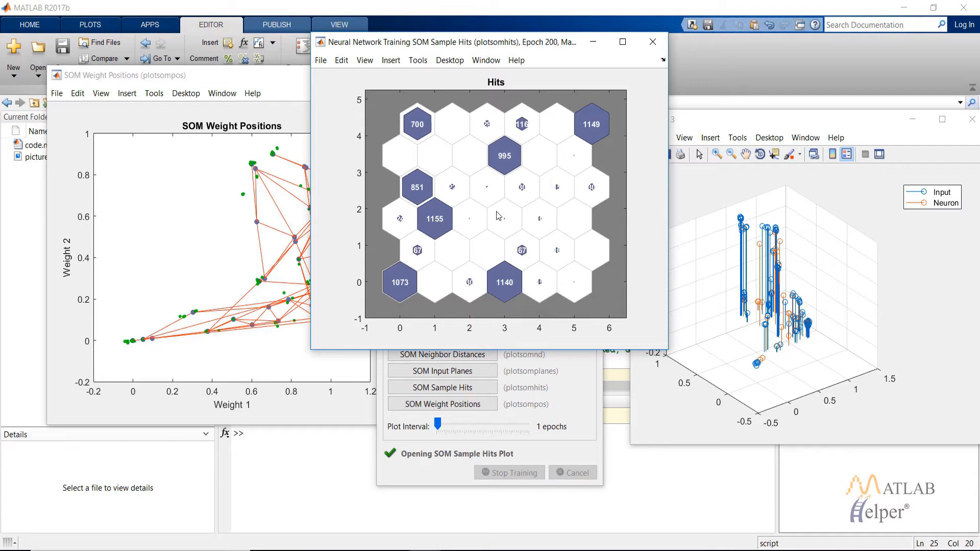
mouse_move(484, 189)
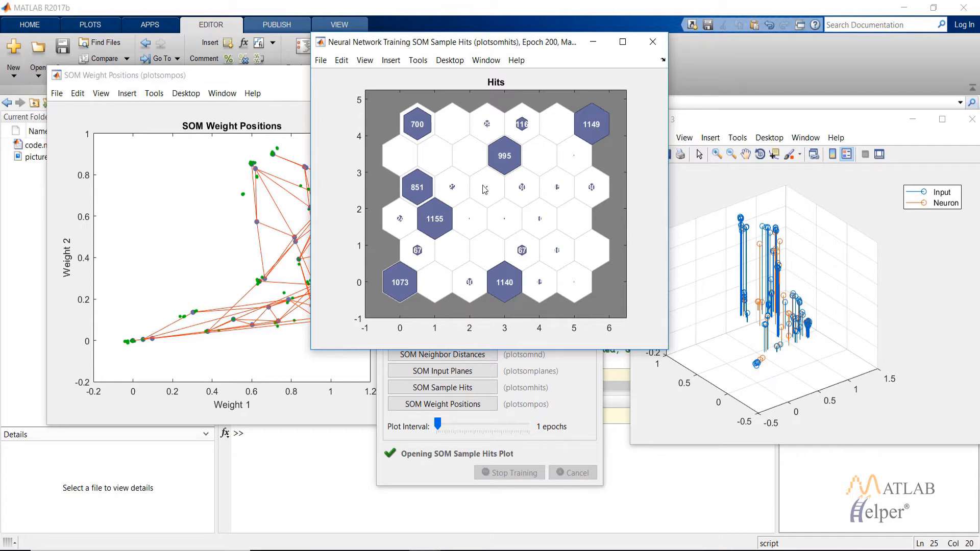
mouse_move(613, 120)
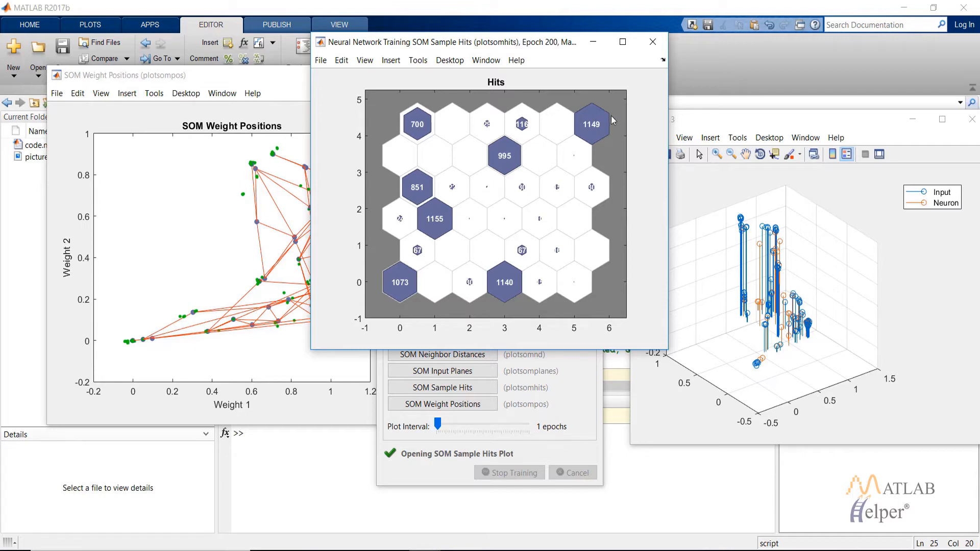
mouse_move(616, 9)
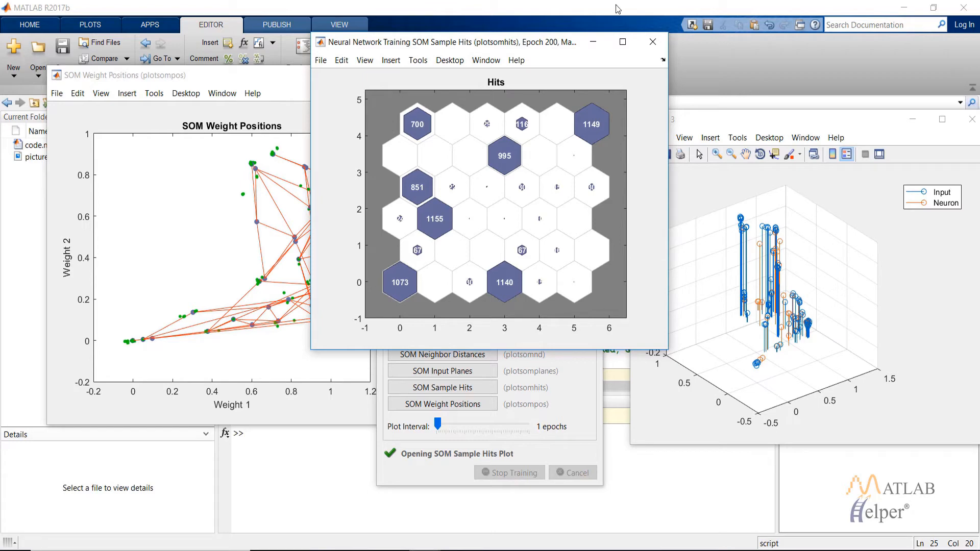
Close the Neural Network Training summary so the code.m script is in view
left_click(652, 42)
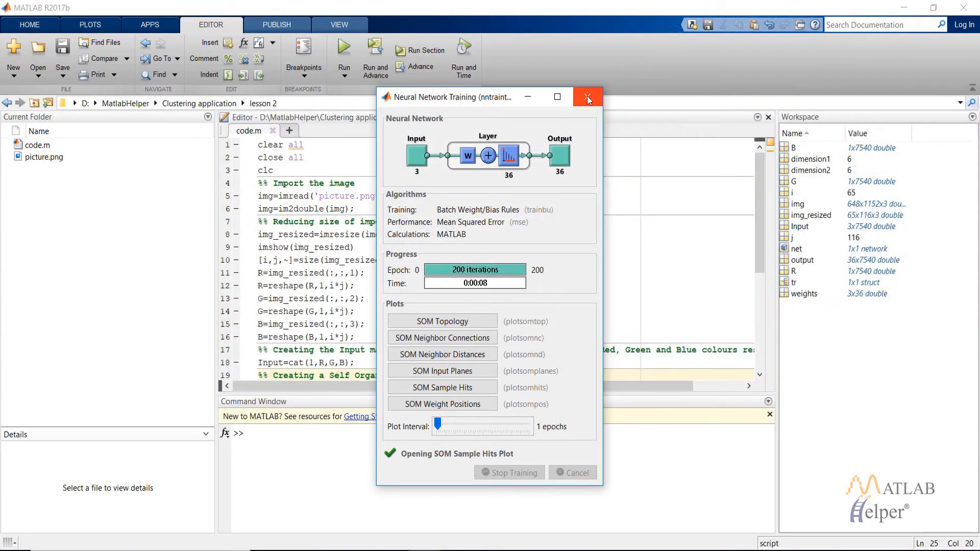
left_click(586, 97)
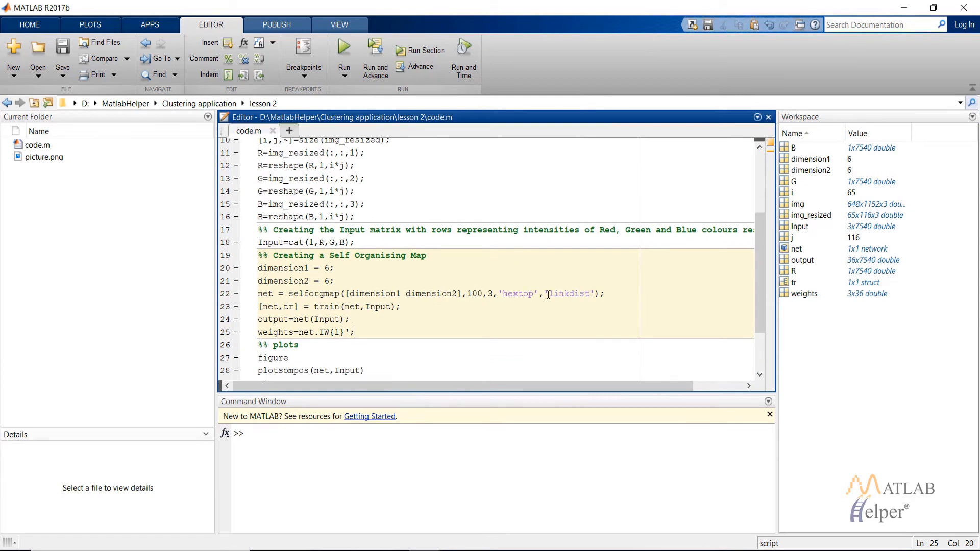
mouse_move(503, 298)
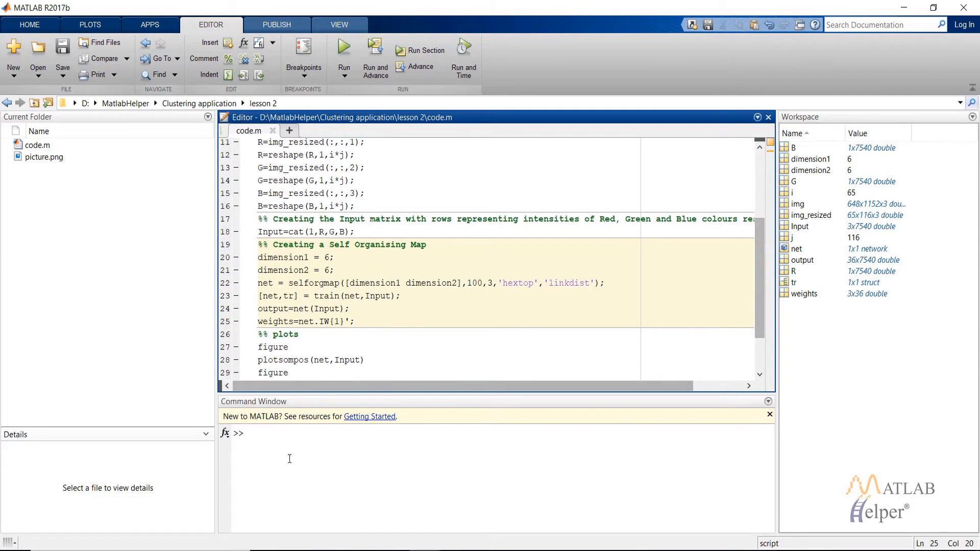
mouse_move(300, 442)
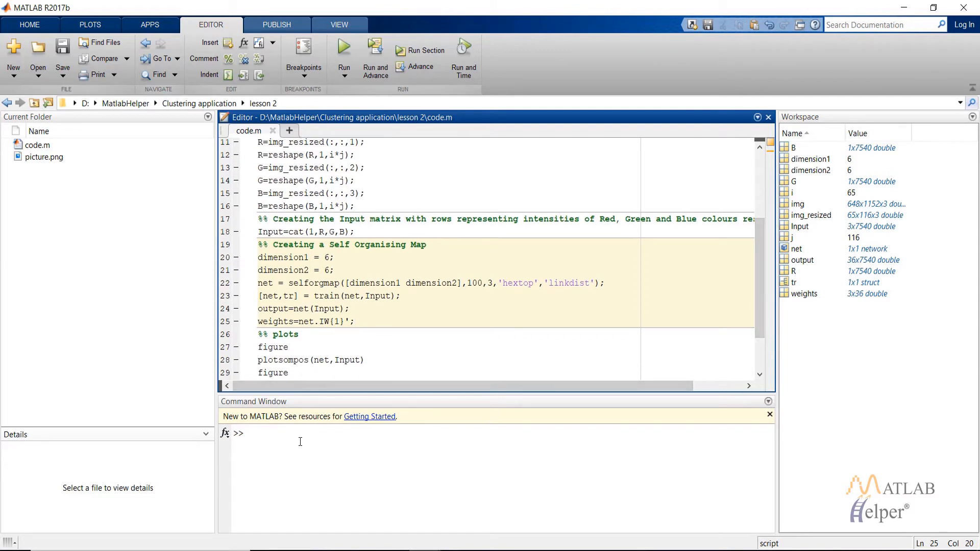
type("gens")
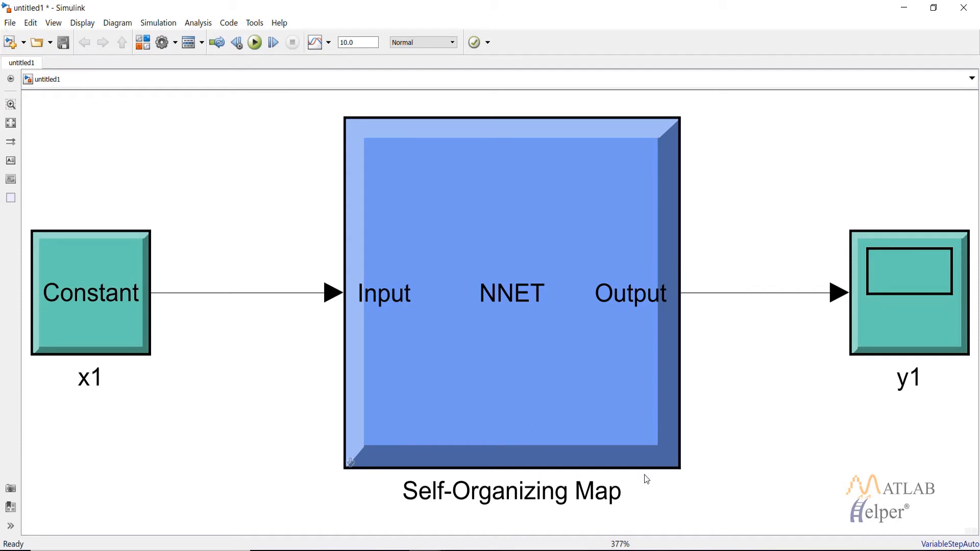
left_click(90, 293)
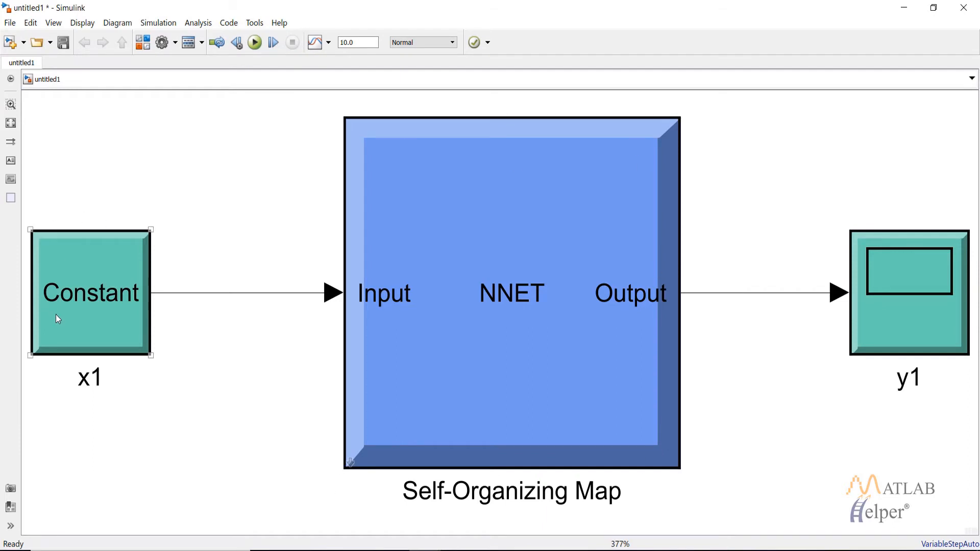
mouse_move(57, 331)
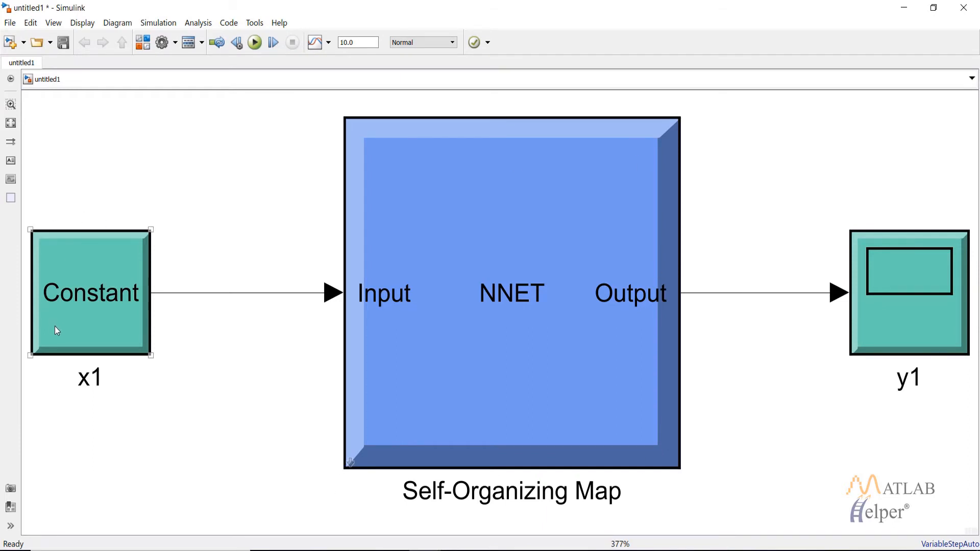
left_click(784, 325)
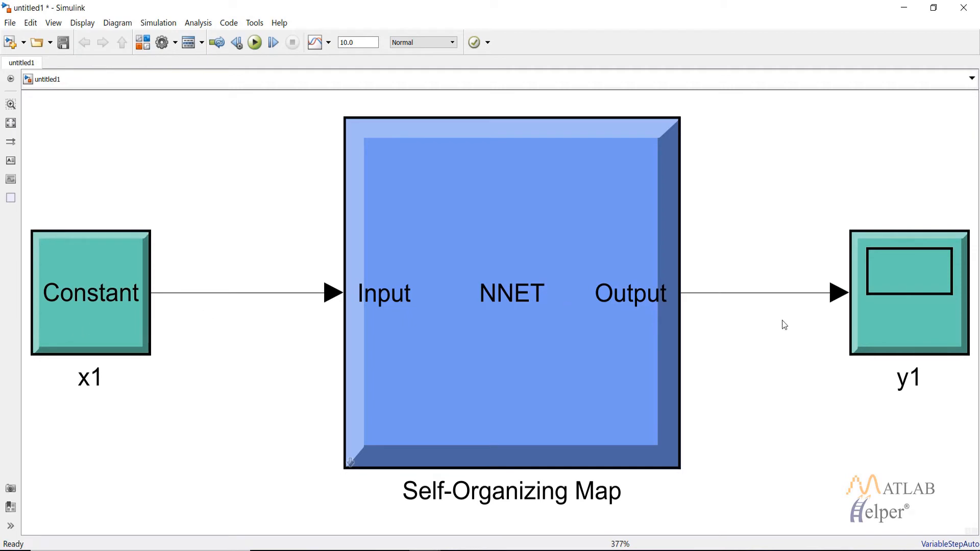
left_click(512, 294)
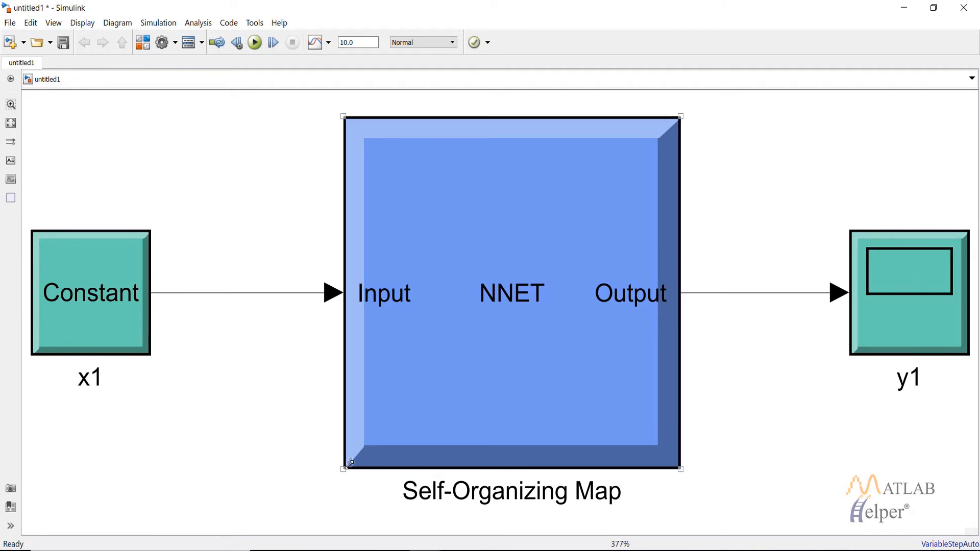
Drill into the Self-Organizing Map's Layer 1 IW{1,1} weights and review the negdist distance subsystem
double_click(512, 293)
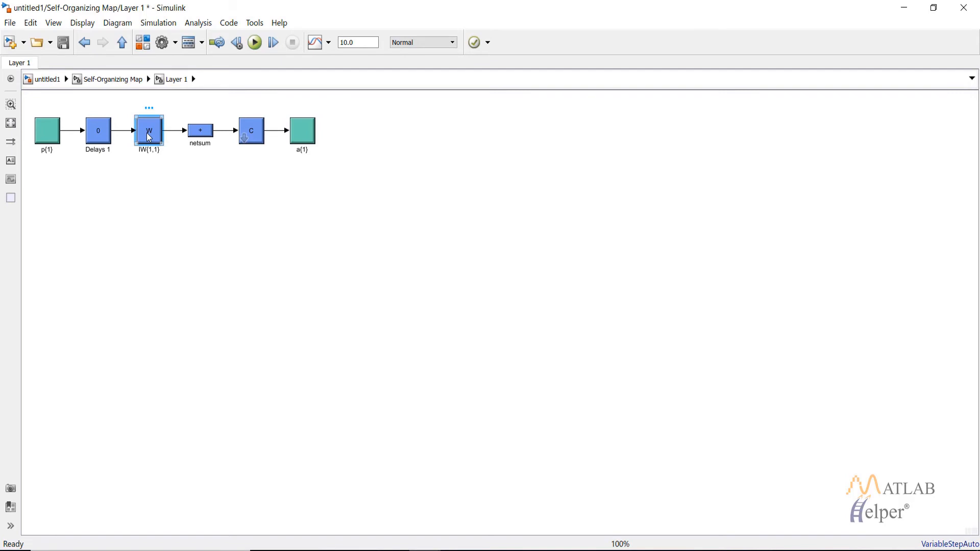
double_click(149, 131)
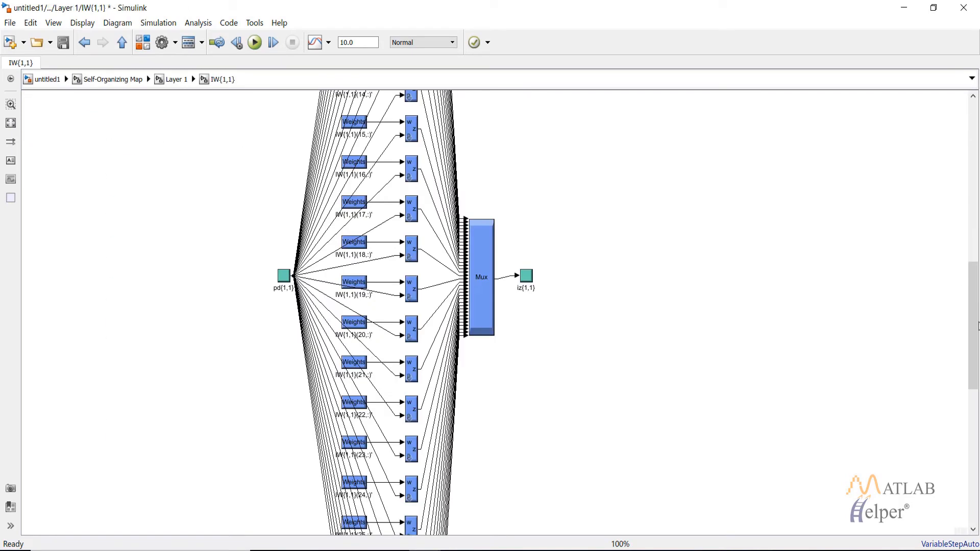
scroll("down", 3)
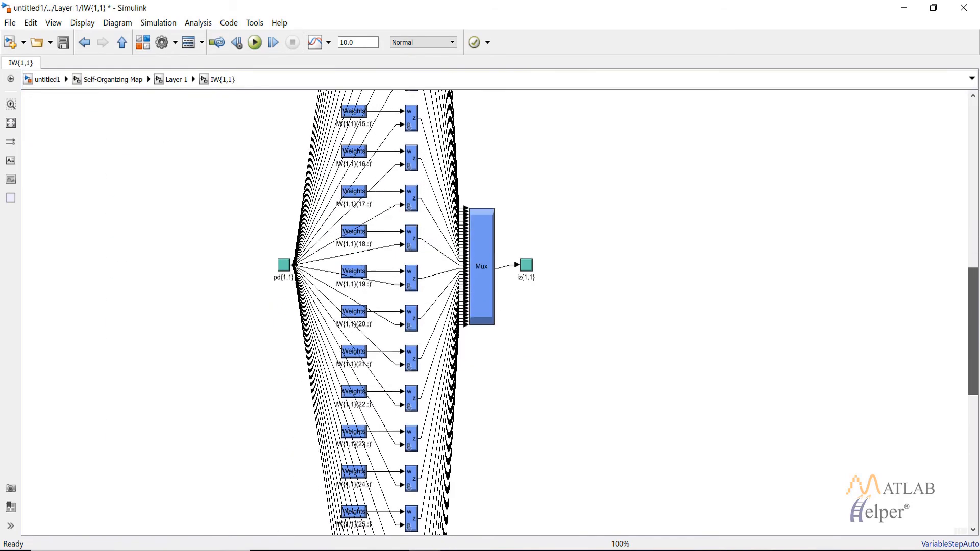
scroll("up", 3)
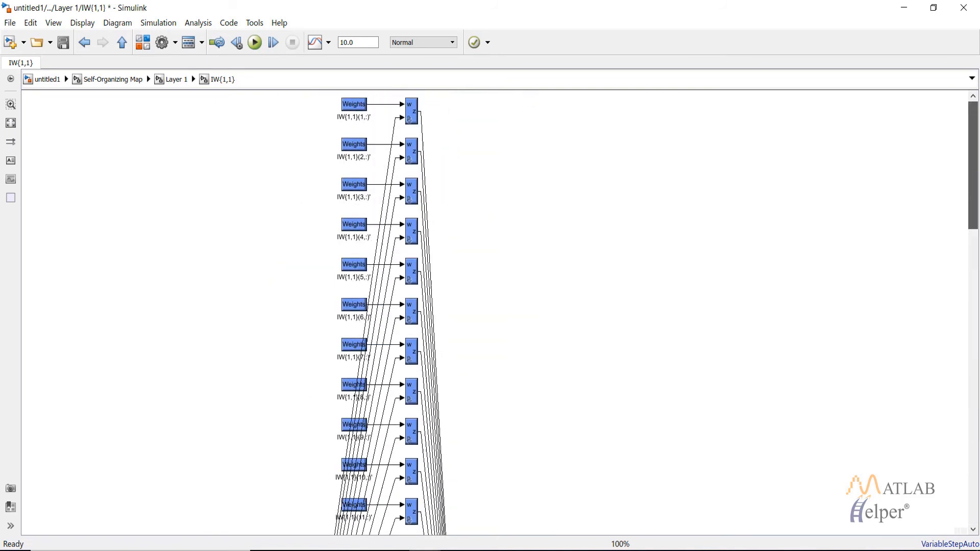
scroll("down", 3)
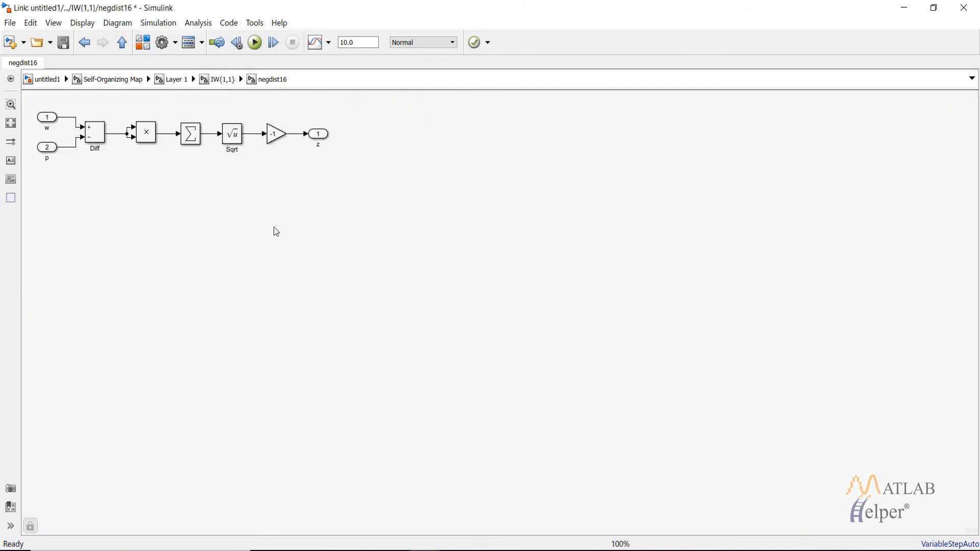
mouse_move(394, 193)
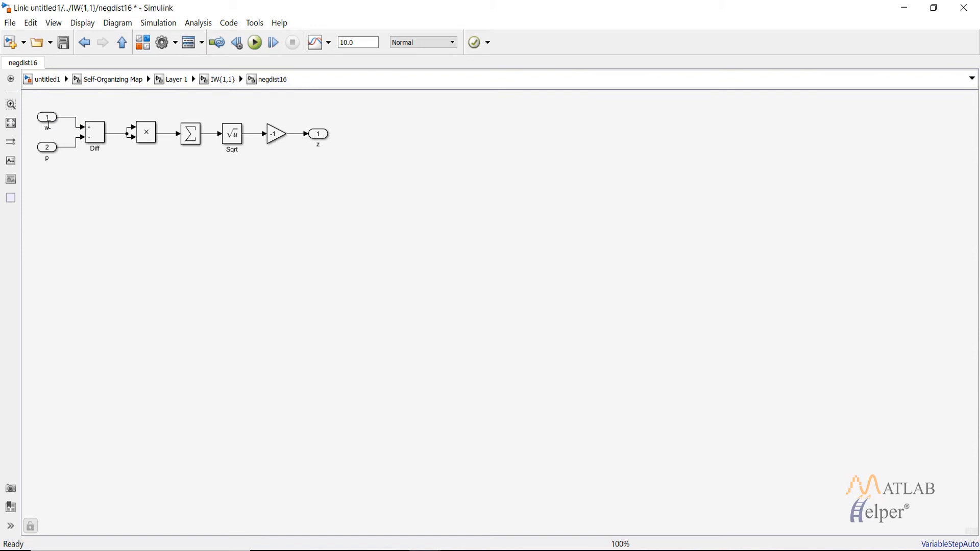
mouse_move(139, 136)
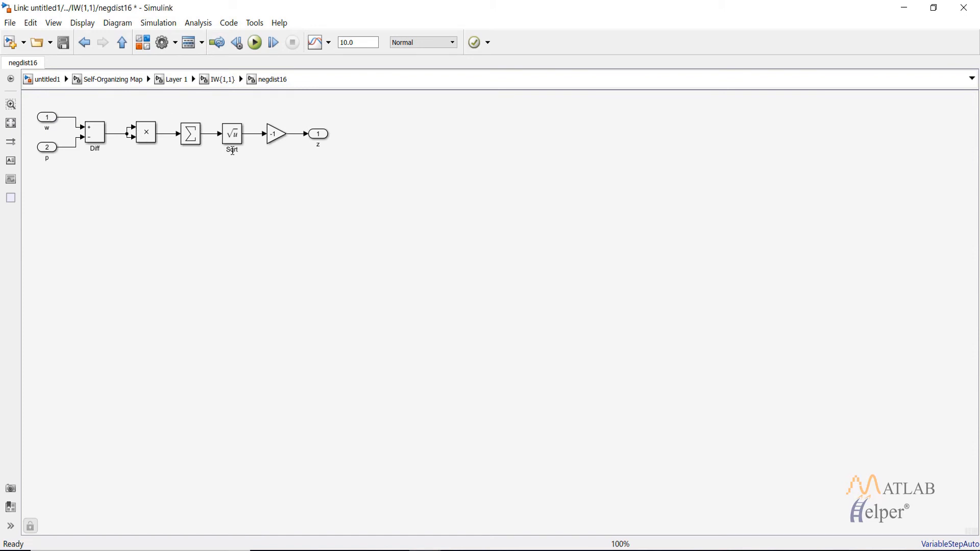
mouse_move(243, 173)
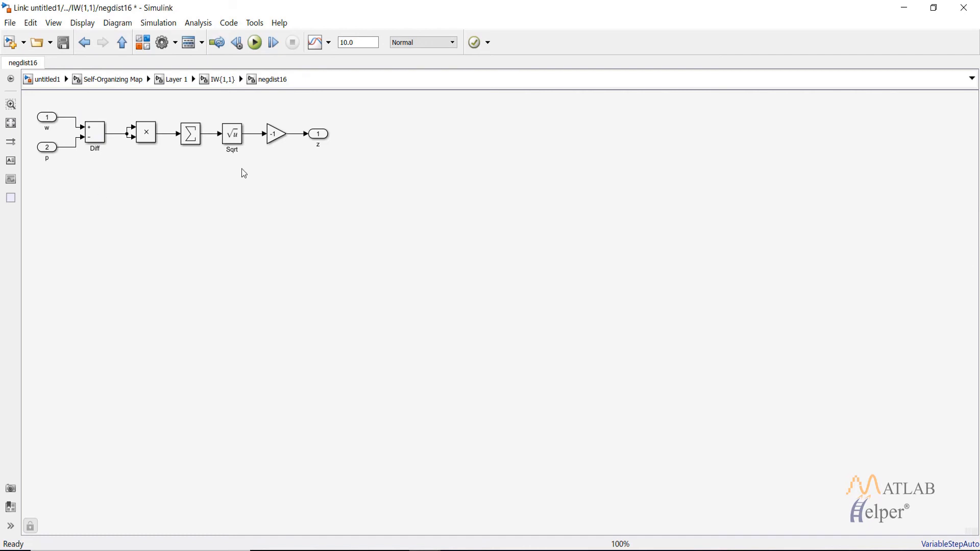
mouse_move(297, 126)
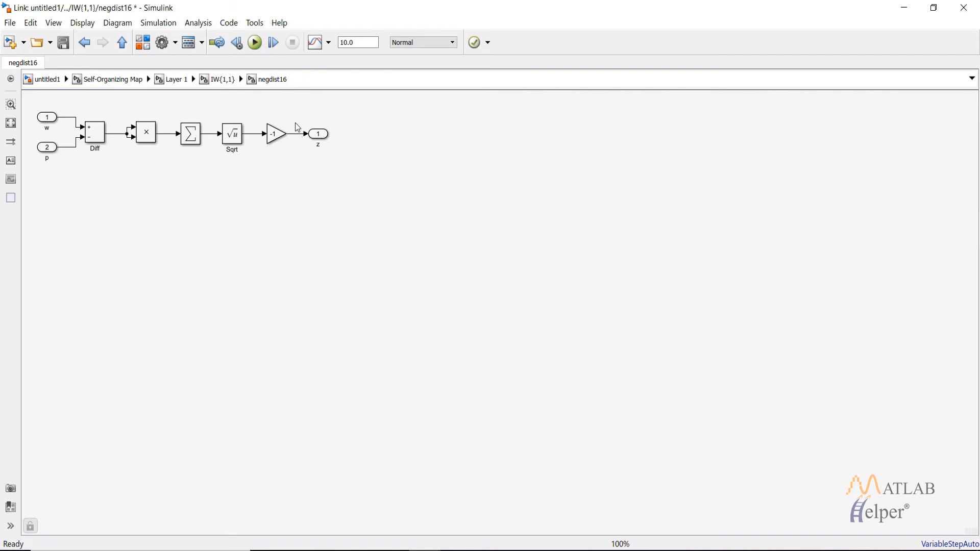
Navigate back up to the Layer 1 diagram and select the compet transfer block
left_click(226, 79)
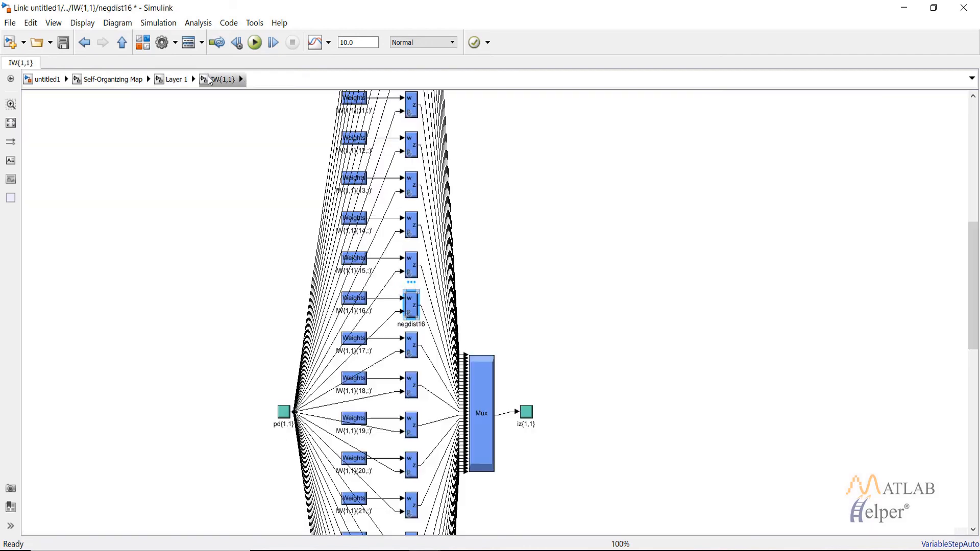
left_click(176, 78)
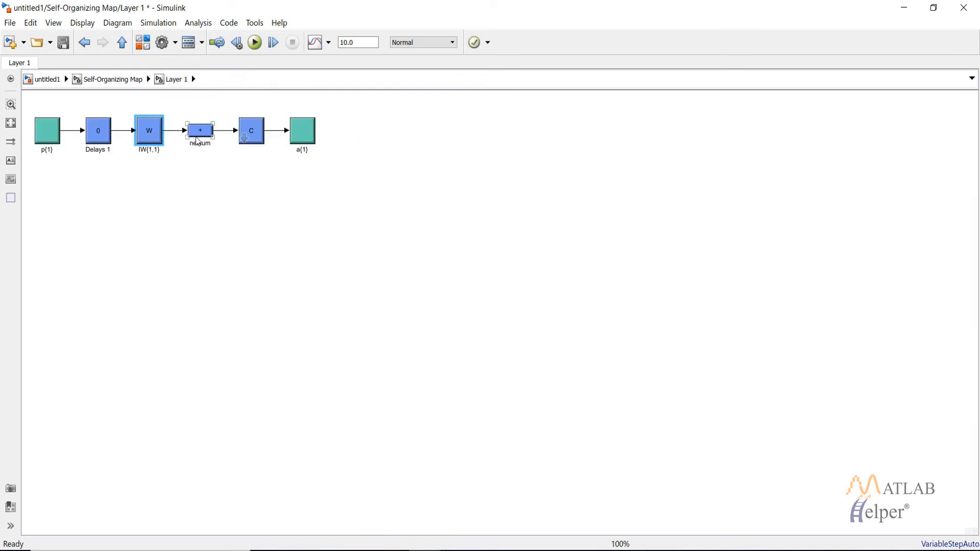
mouse_move(199, 140)
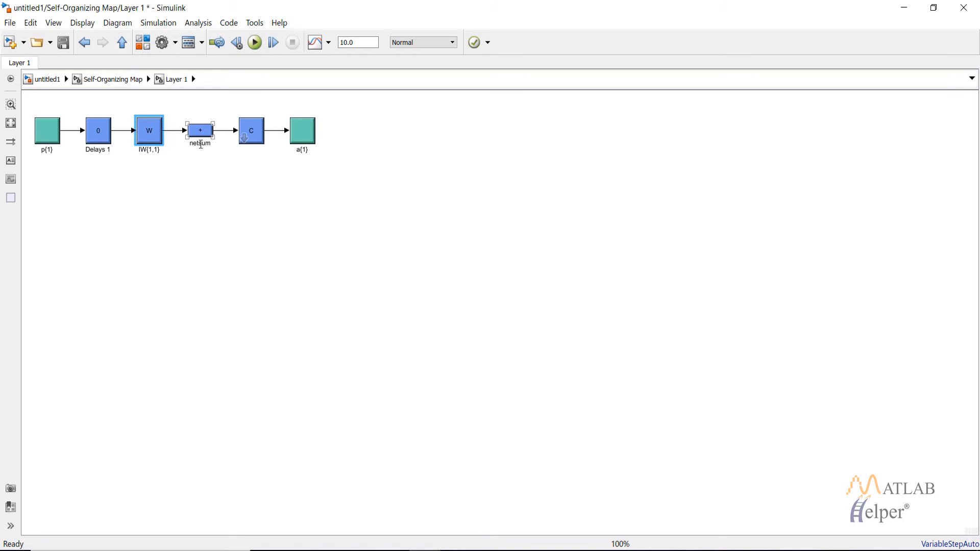
left_click(123, 168)
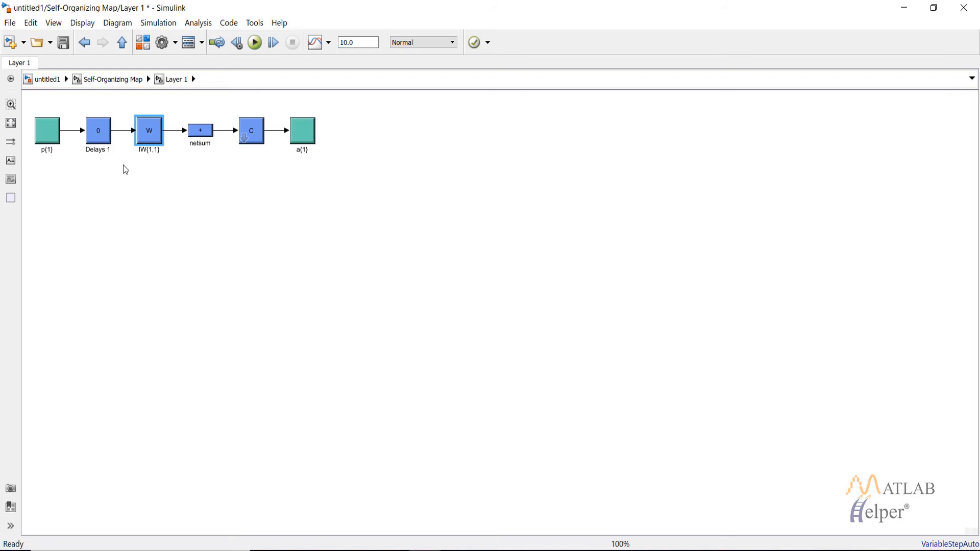
mouse_move(139, 109)
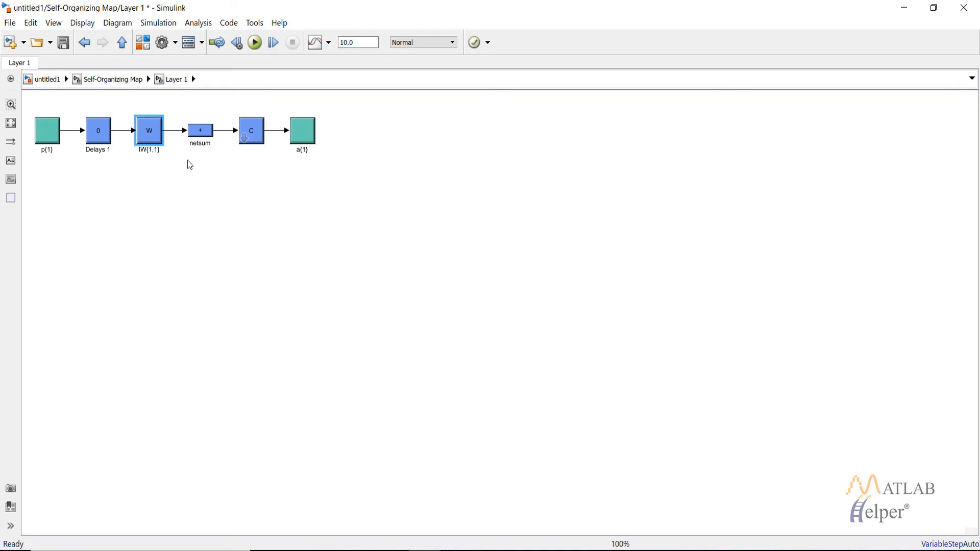
mouse_move(135, 104)
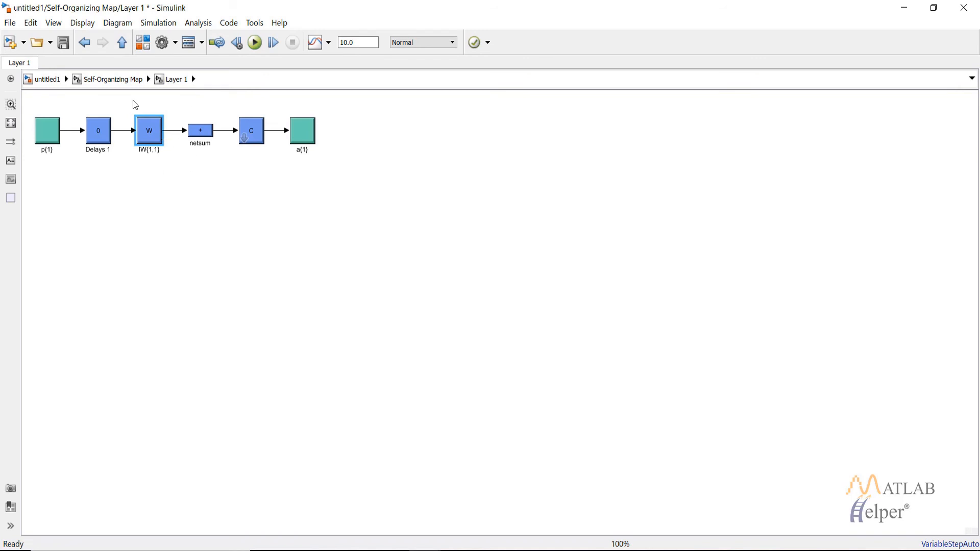
mouse_move(180, 113)
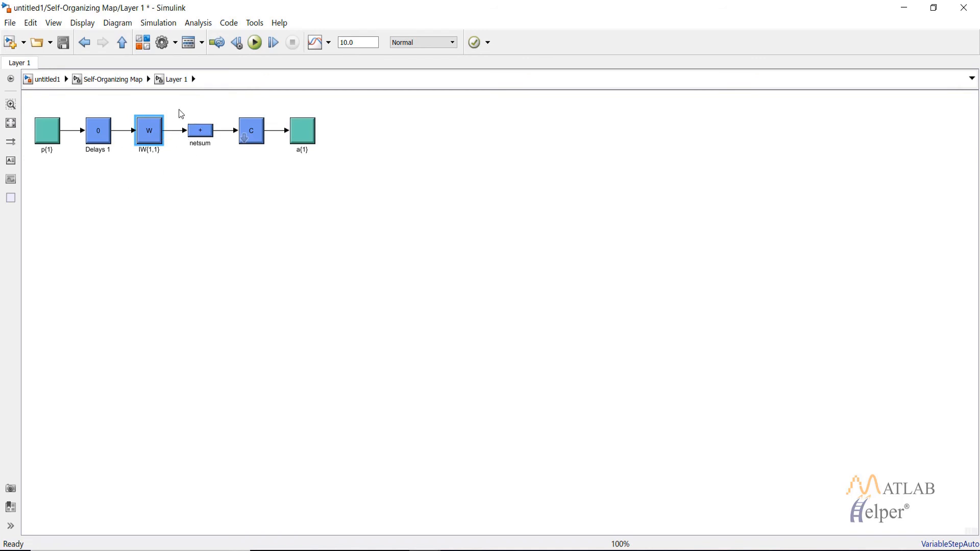
left_click(251, 130)
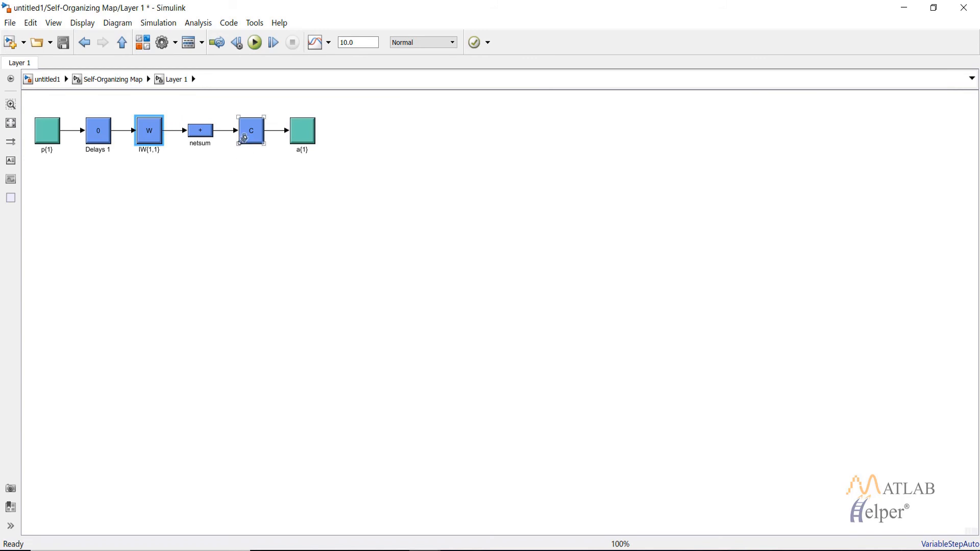
Explore the compet subsystem's max value and first index logic, then return via the breadcrumb
double_click(251, 129)
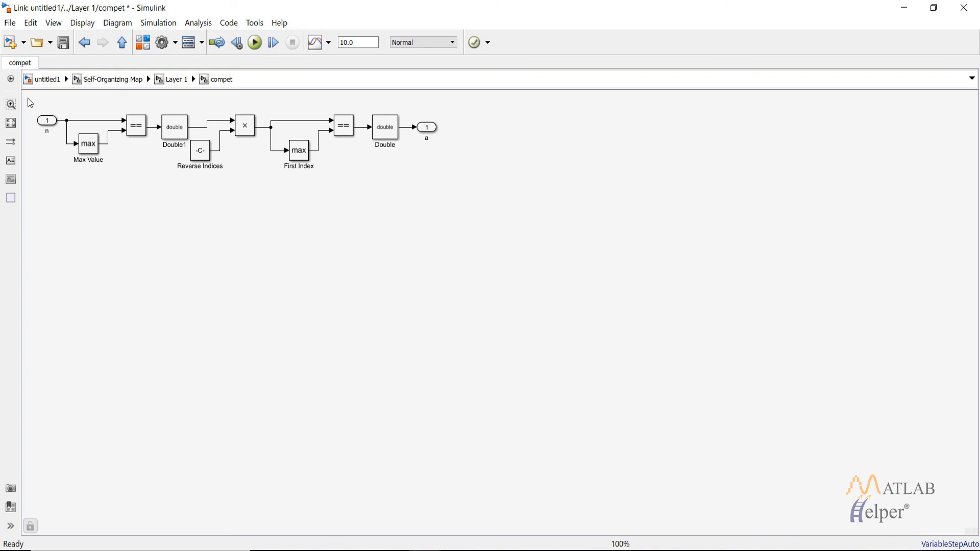
mouse_move(177, 129)
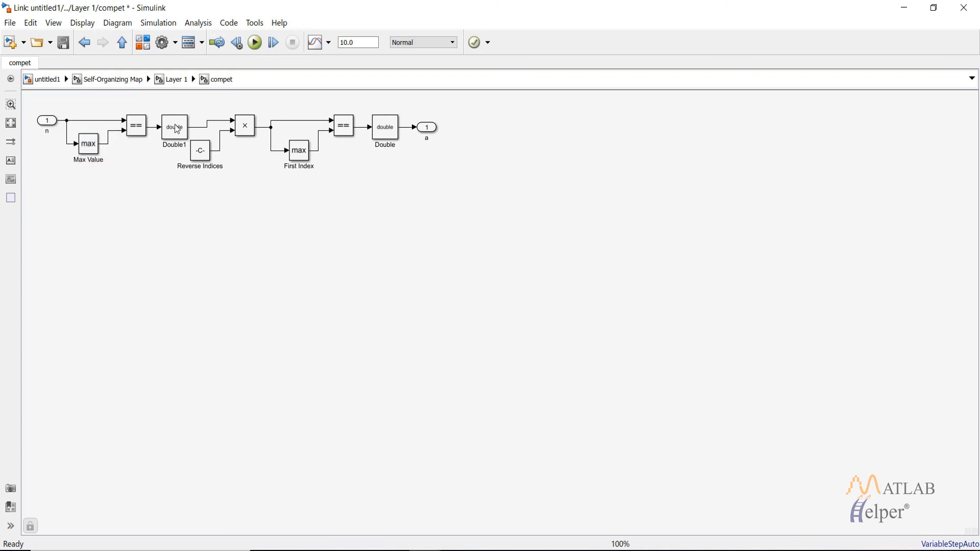
mouse_move(261, 138)
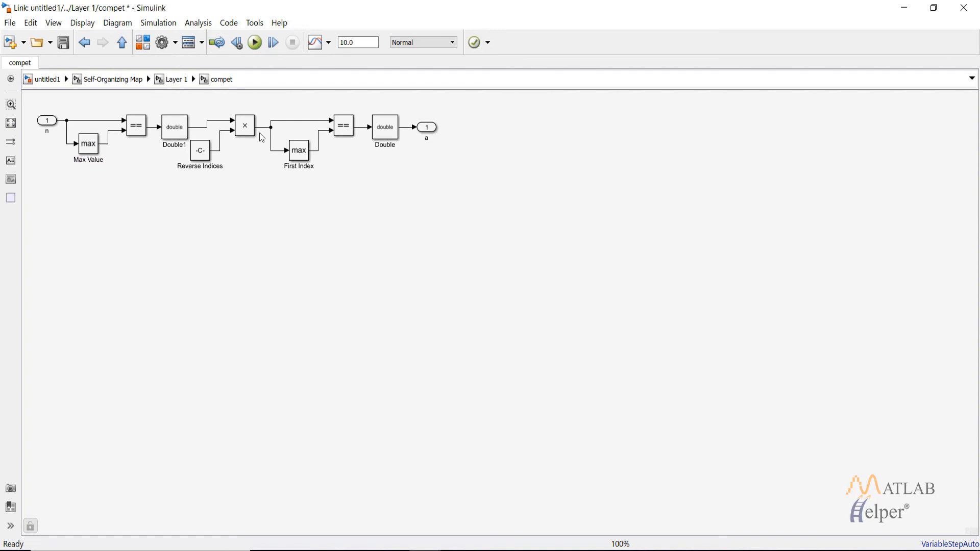
mouse_move(347, 101)
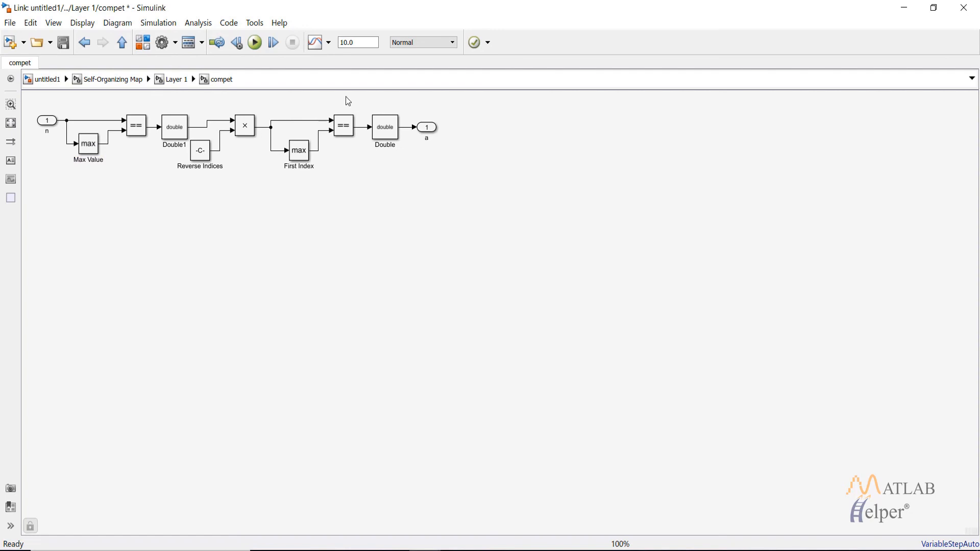
mouse_move(224, 109)
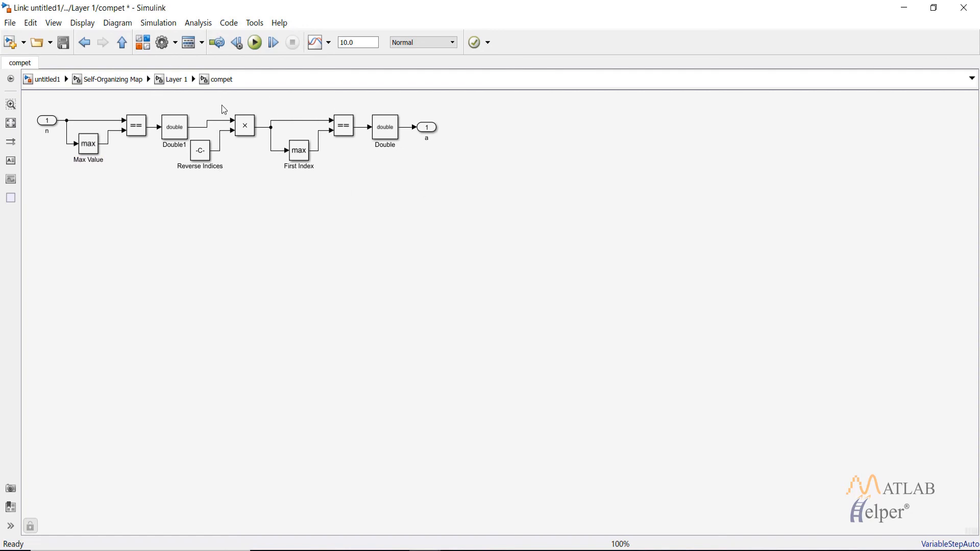
mouse_move(172, 93)
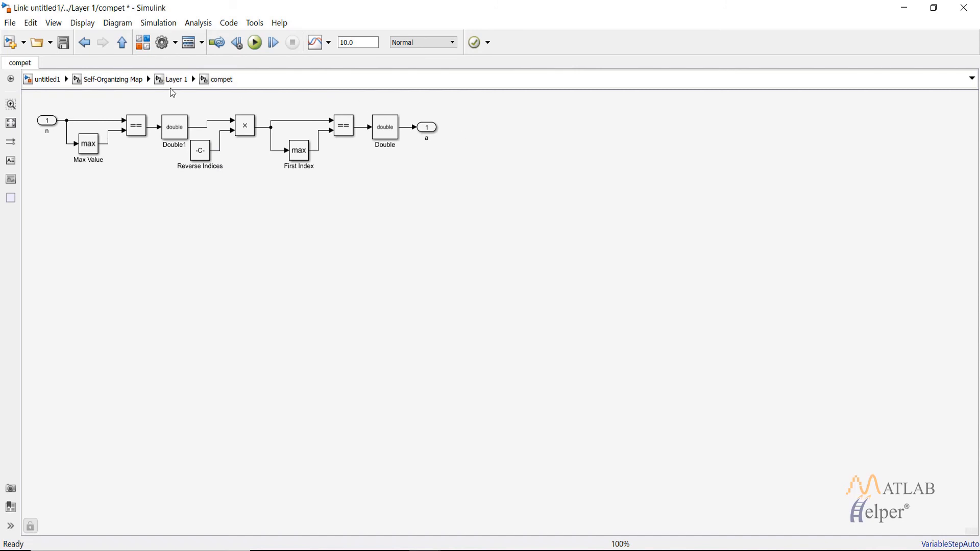
left_click(113, 78)
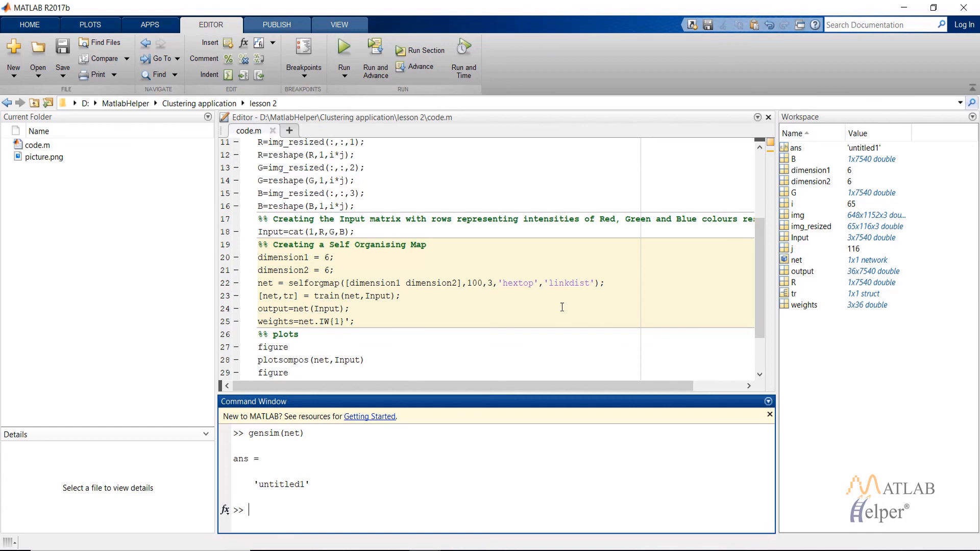
mouse_move(539, 440)
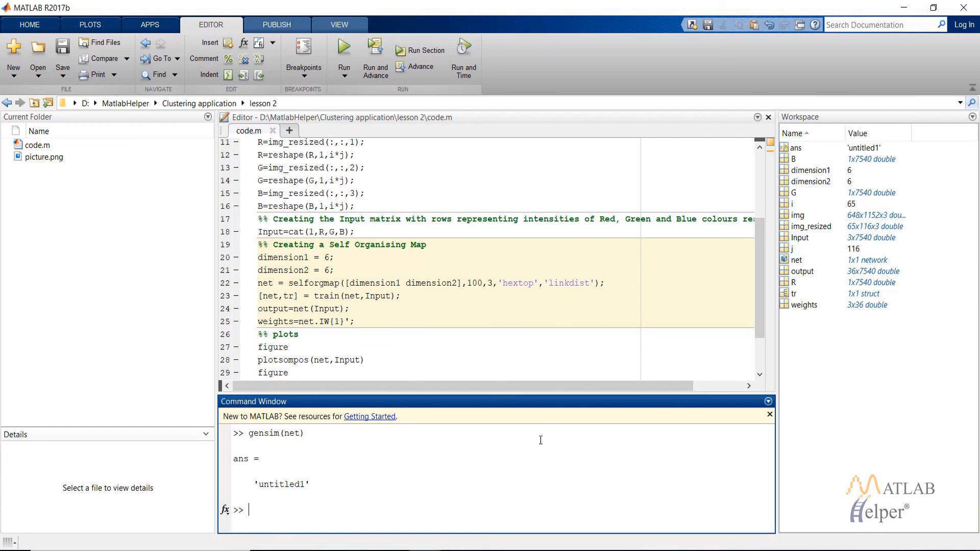